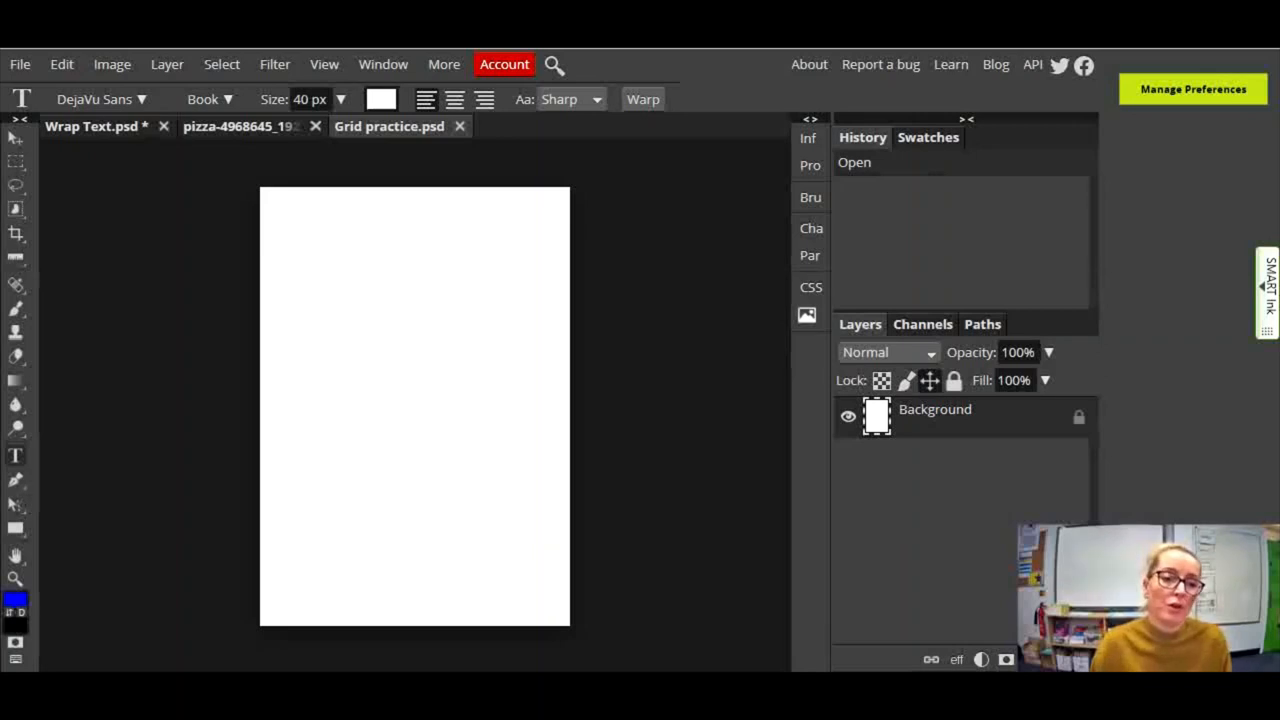
Step: Browse Bing image results of magazine inside pages for layout reference
click(324, 64)
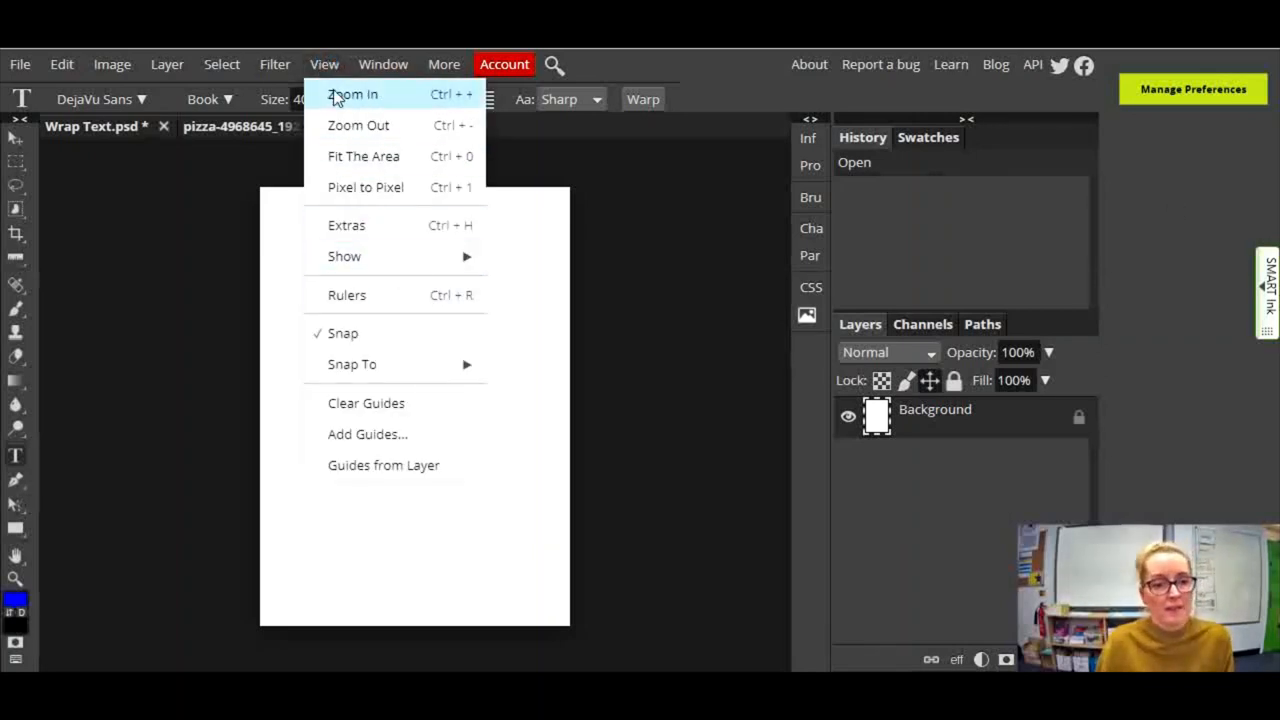
mouse_move(379, 403)
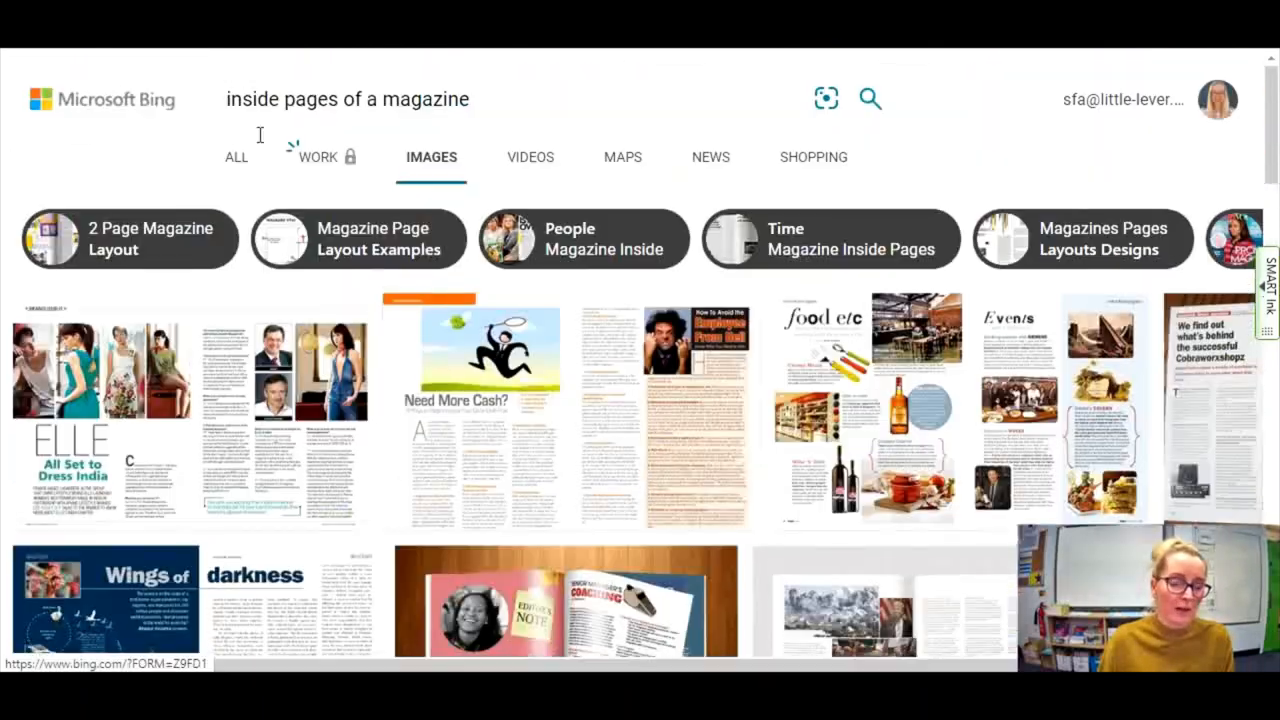
scroll(down, 3)
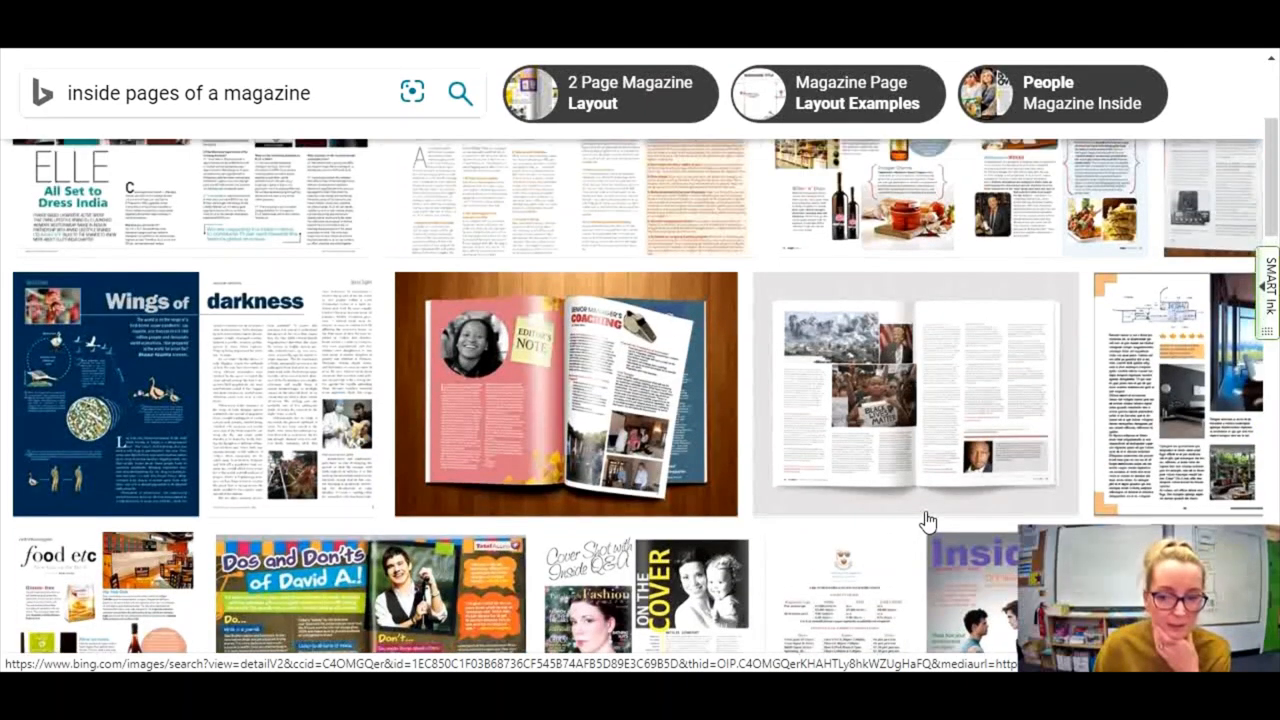
scroll(down, 3)
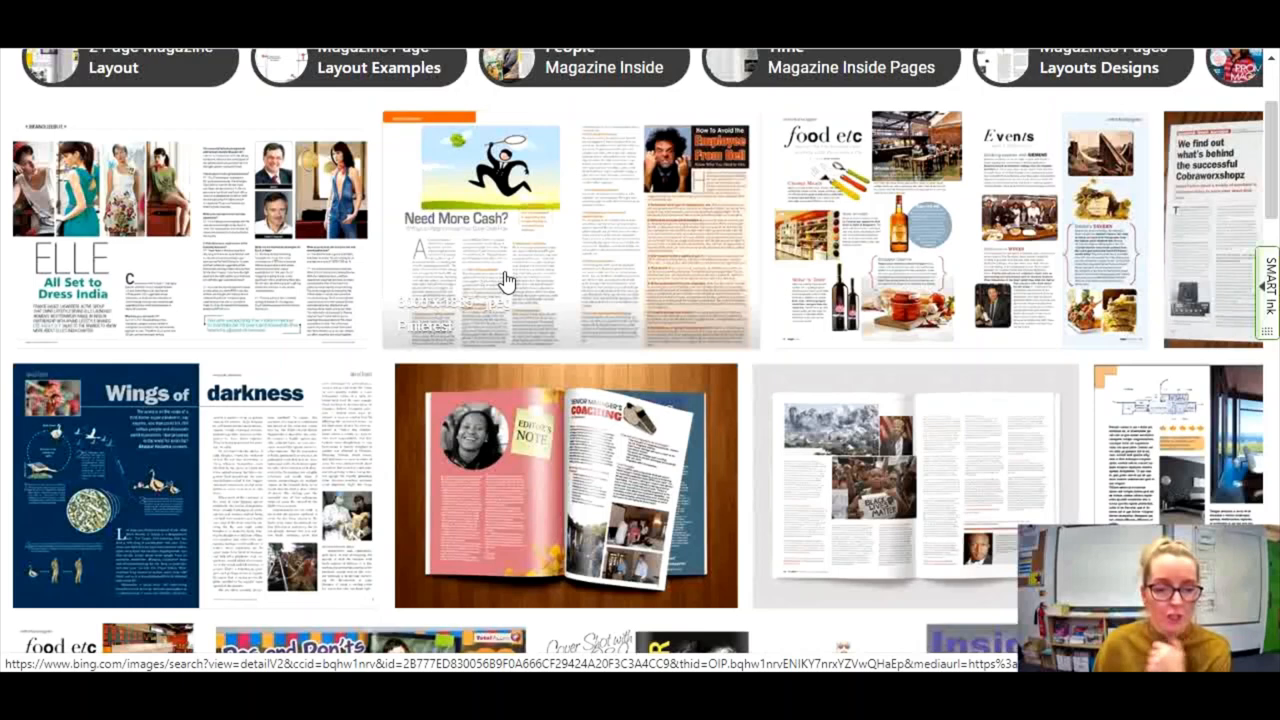
mouse_move(540, 320)
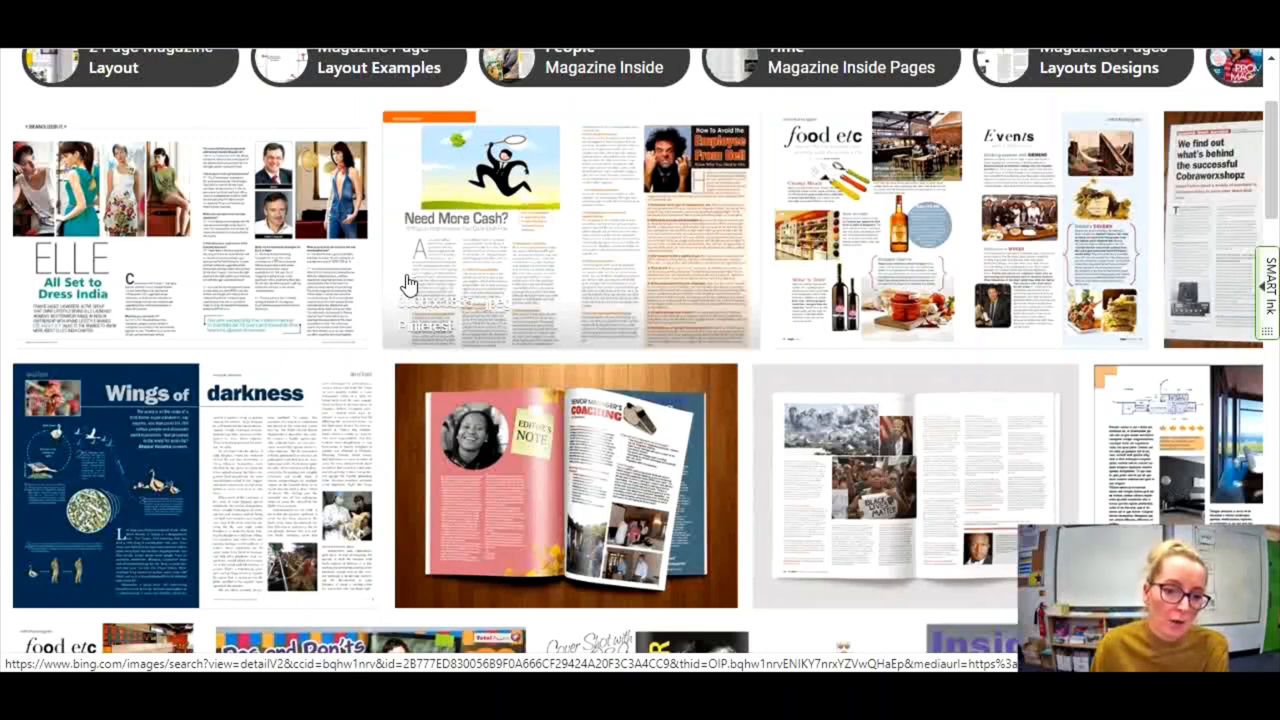
mouse_move(528, 261)
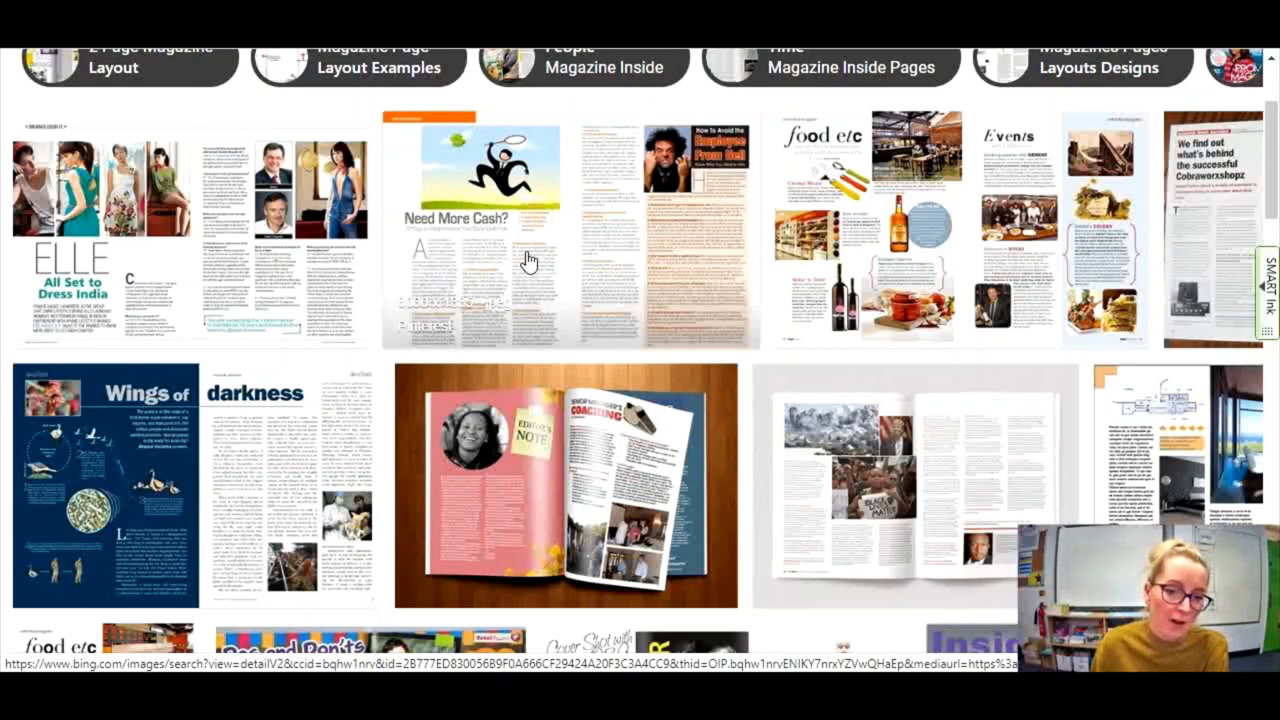
mouse_move(430, 128)
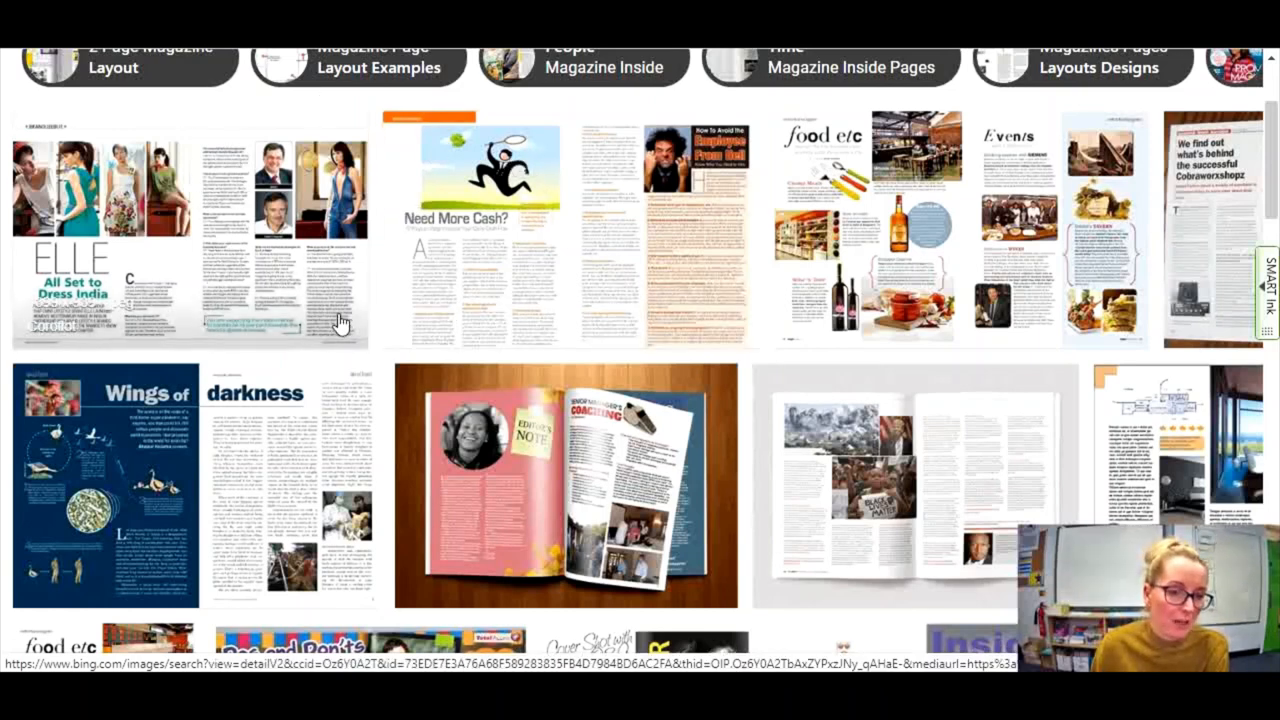
mouse_move(325, 155)
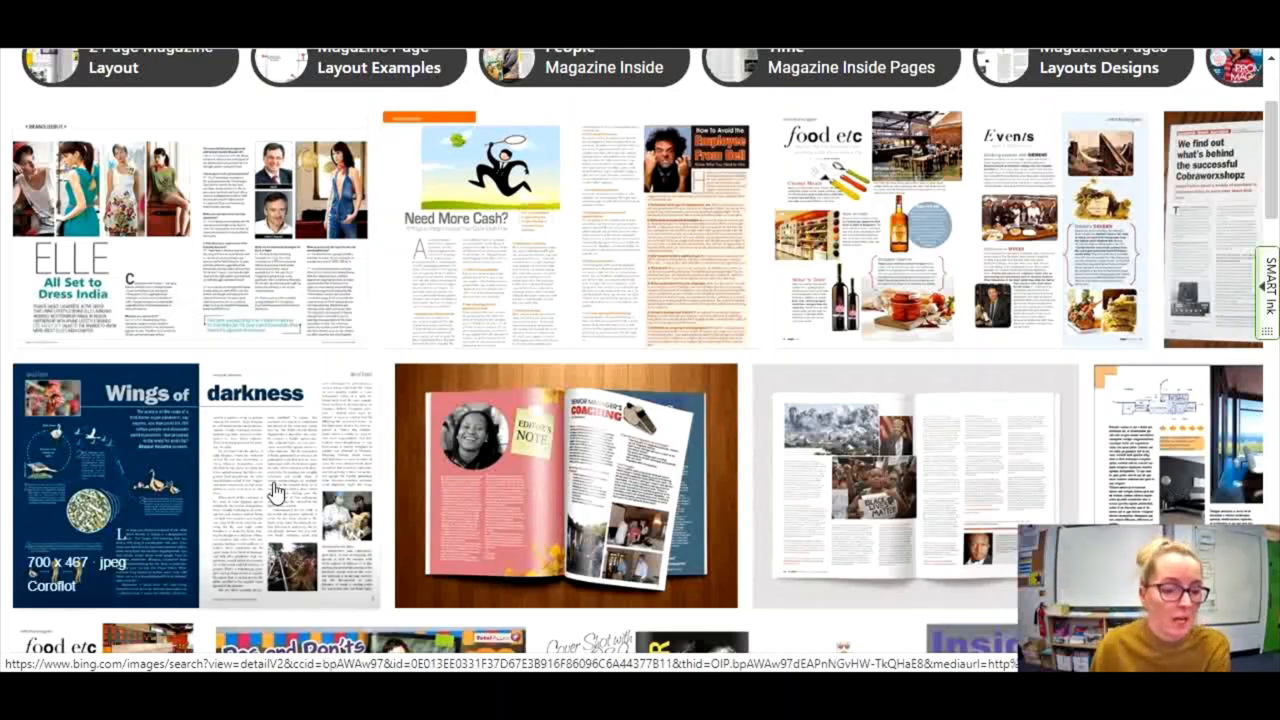
mouse_move(344, 598)
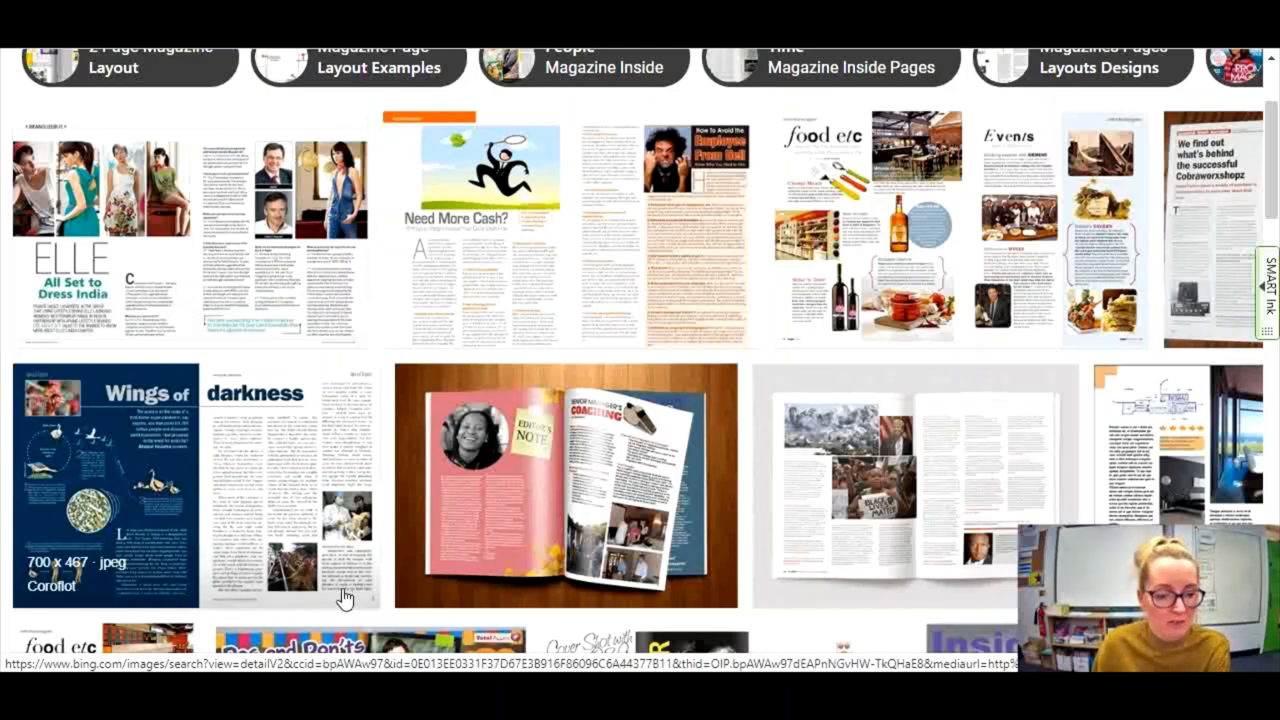
mouse_move(295, 573)
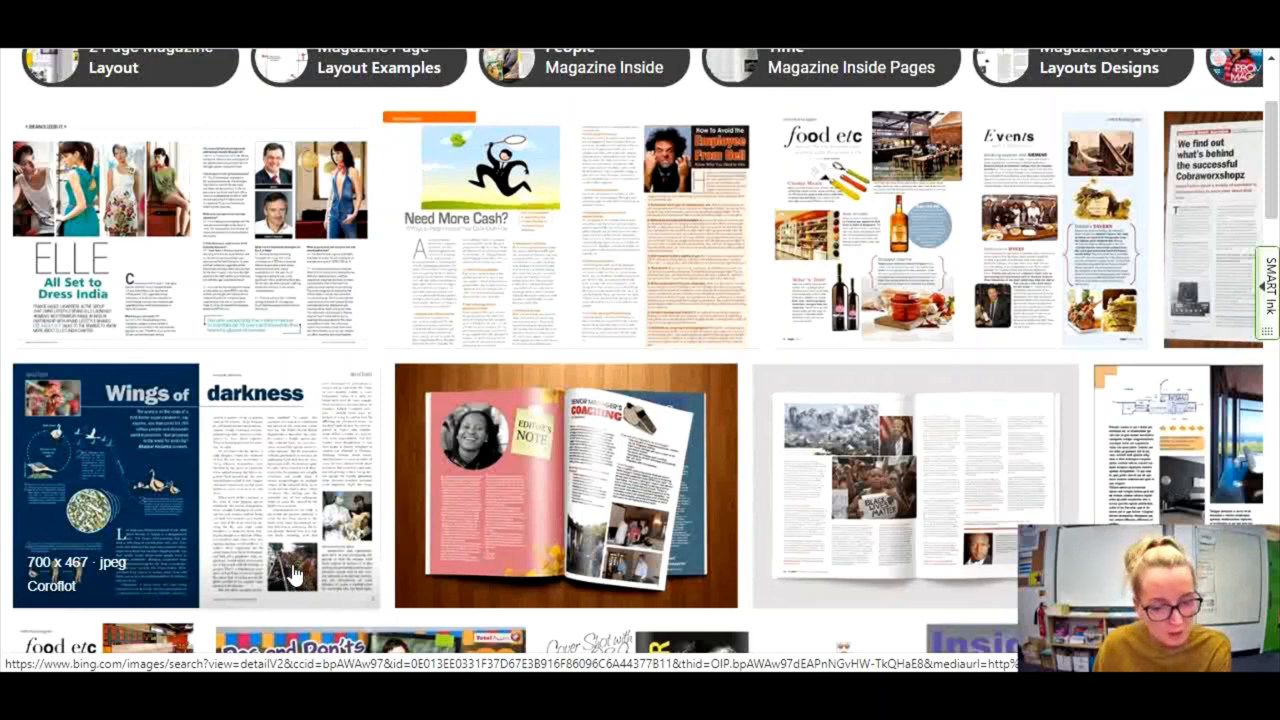
mouse_move(350, 525)
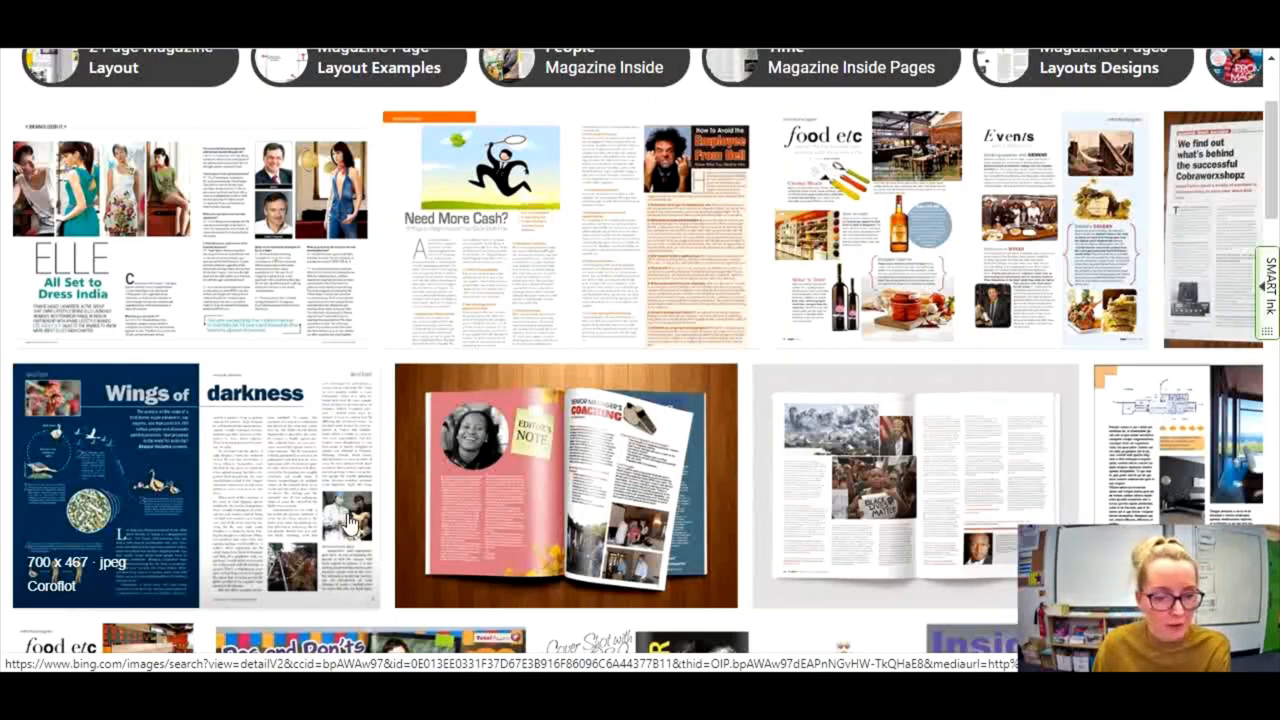
mouse_move(287, 377)
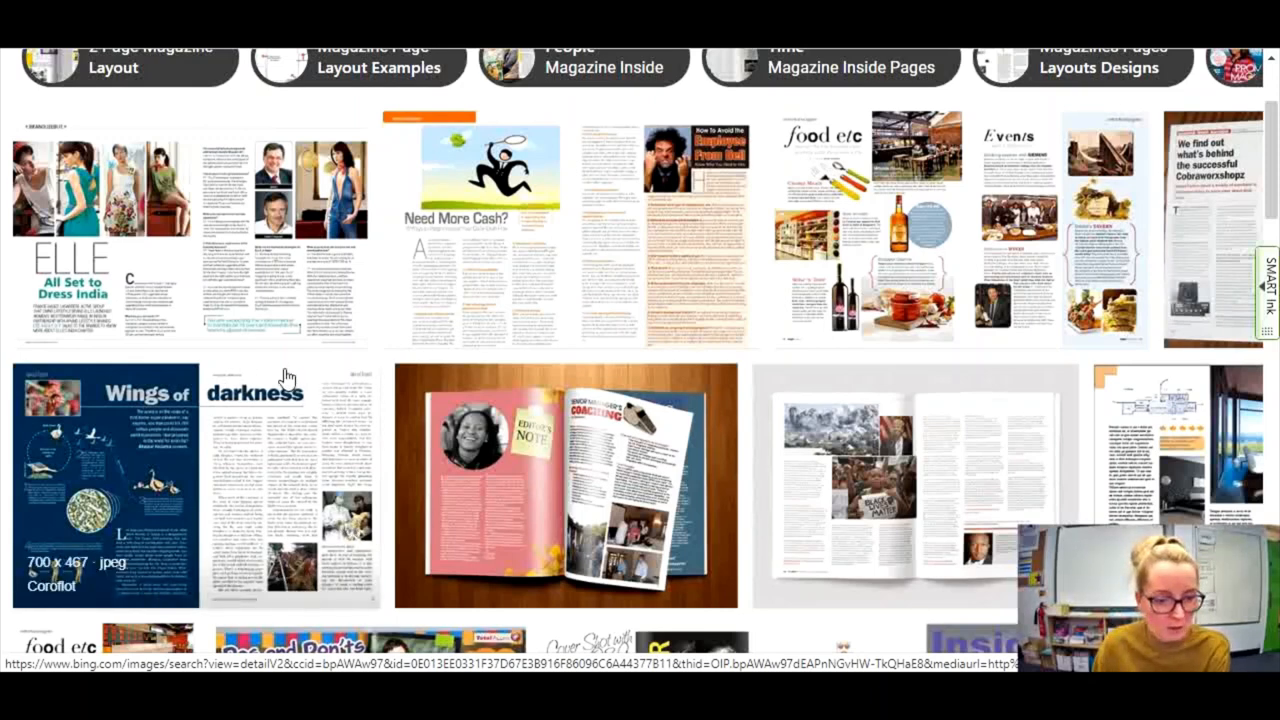
scroll(down, 3)
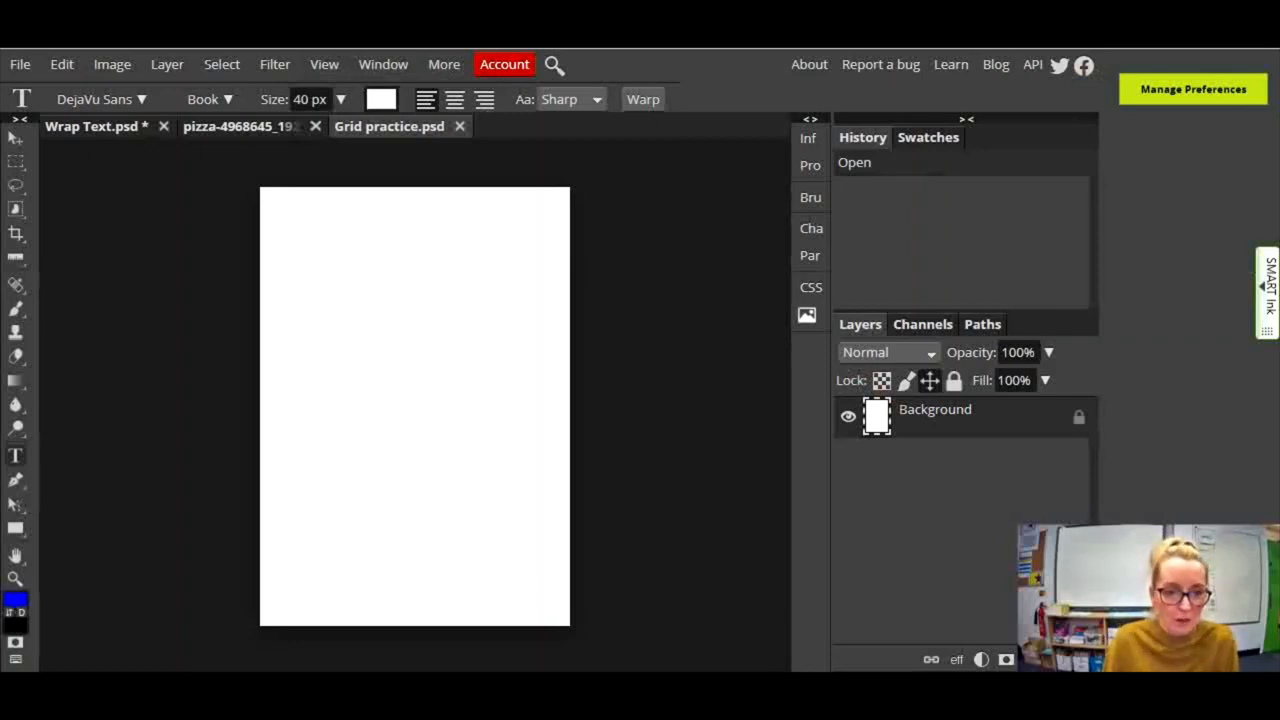
Step: Show the rulers around the page via the View menu
click(324, 64)
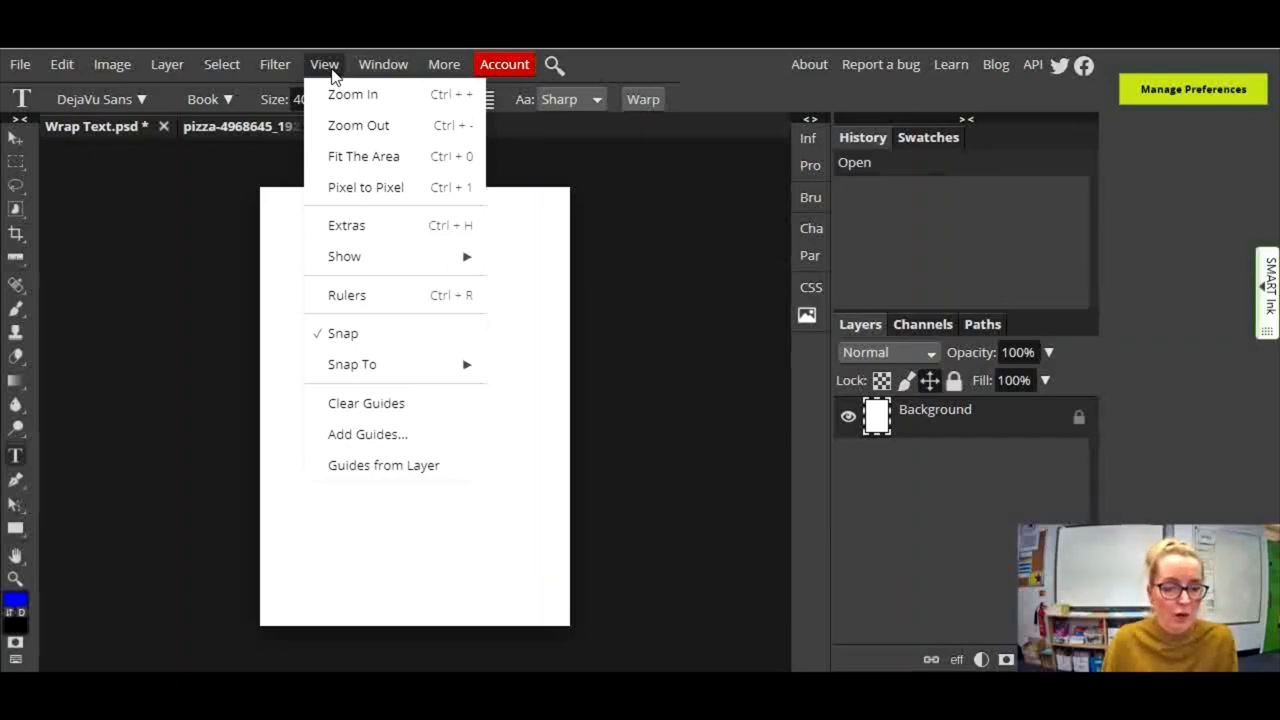
mouse_move(347, 256)
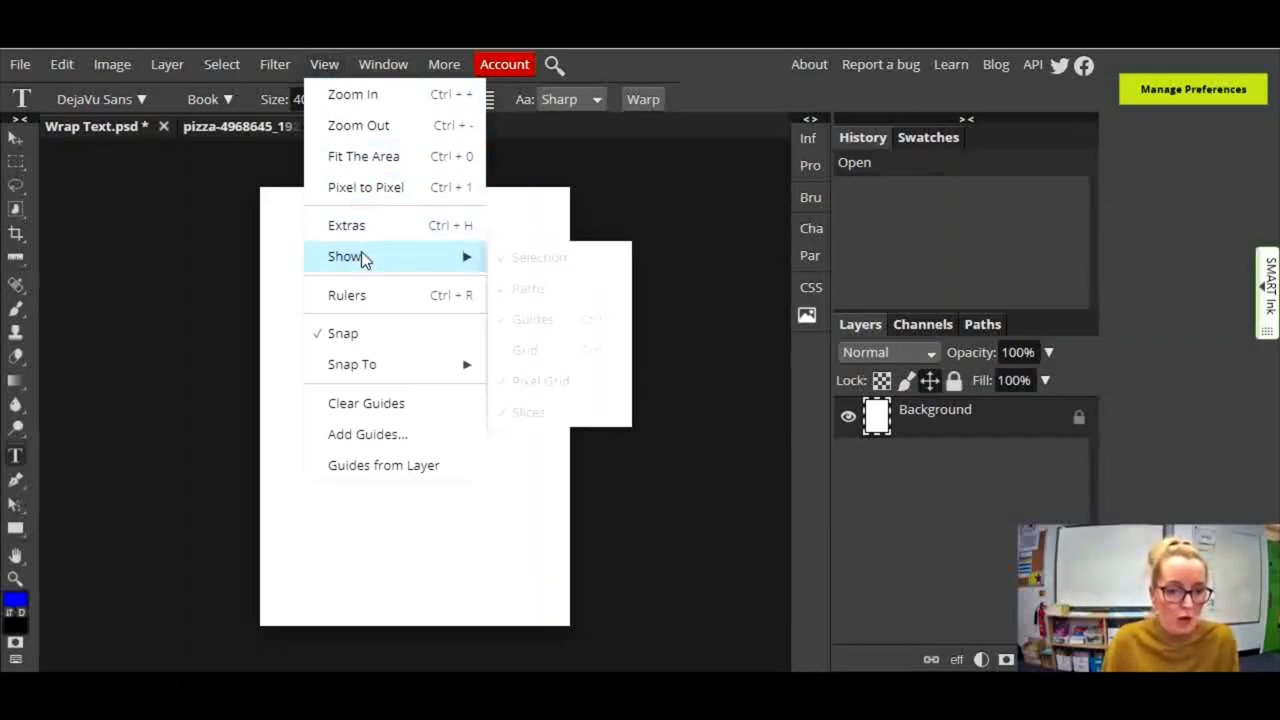
mouse_move(347, 294)
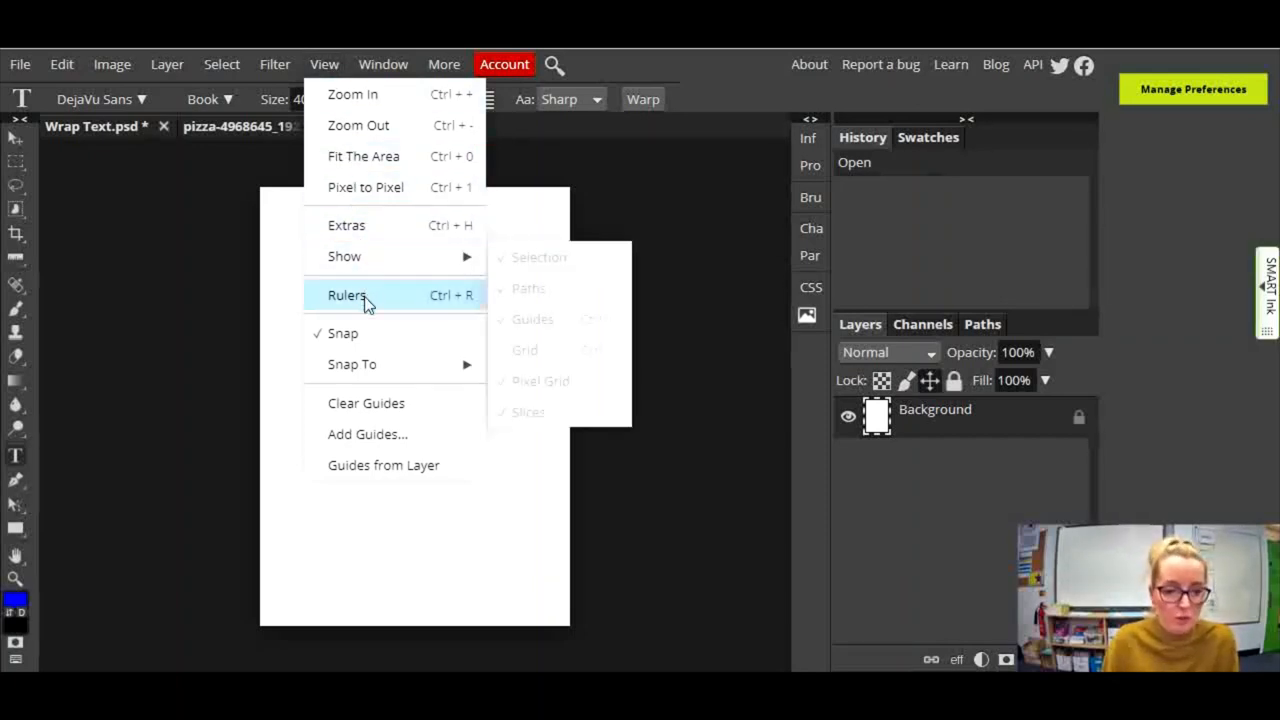
click(347, 294)
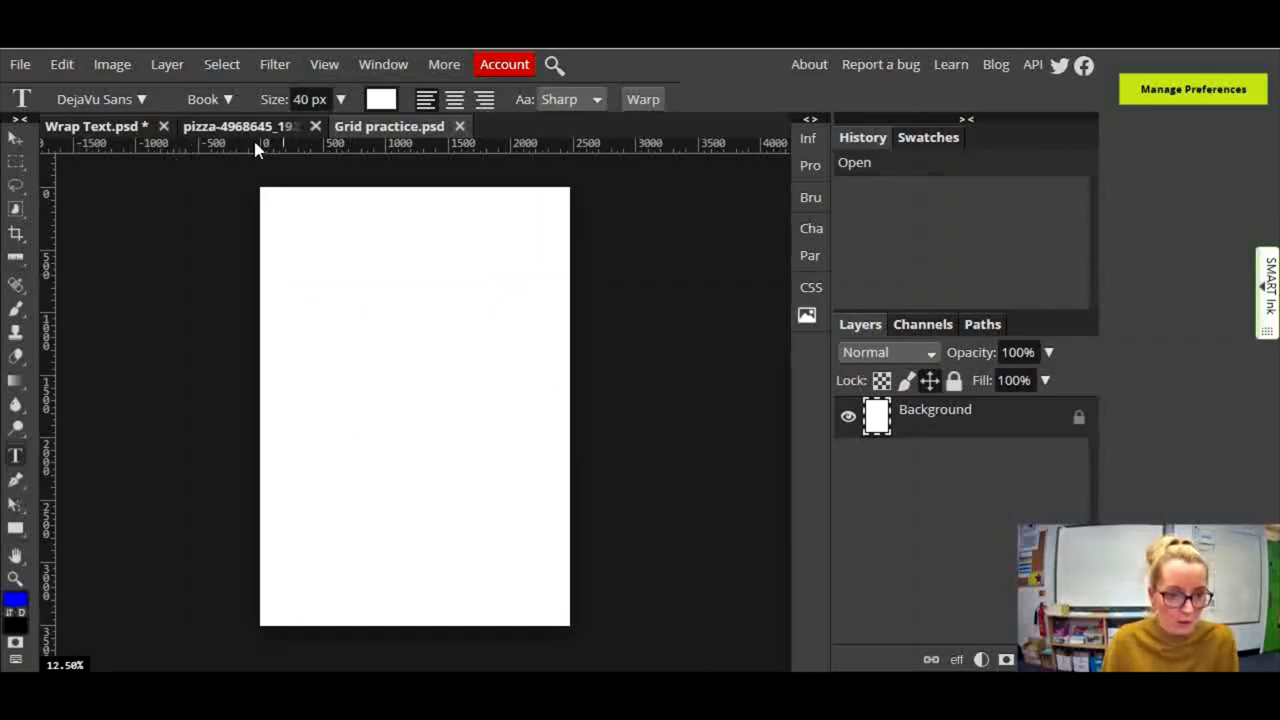
click(324, 64)
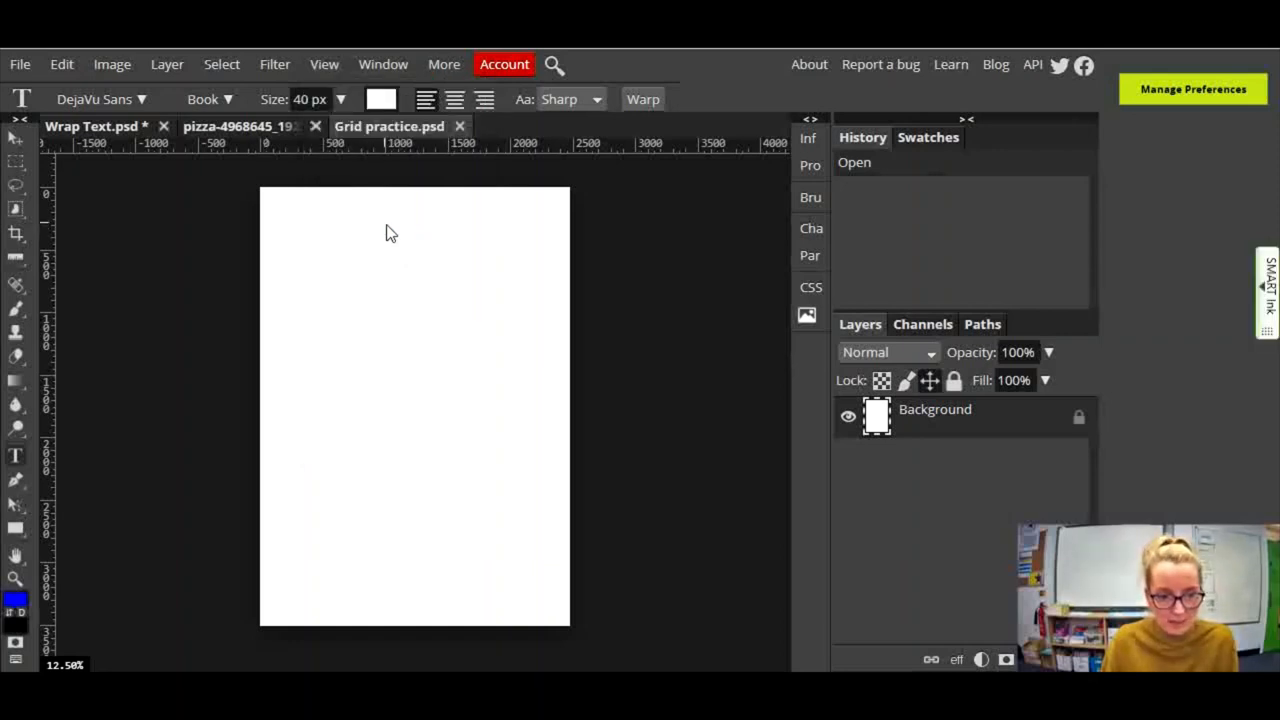
click(324, 64)
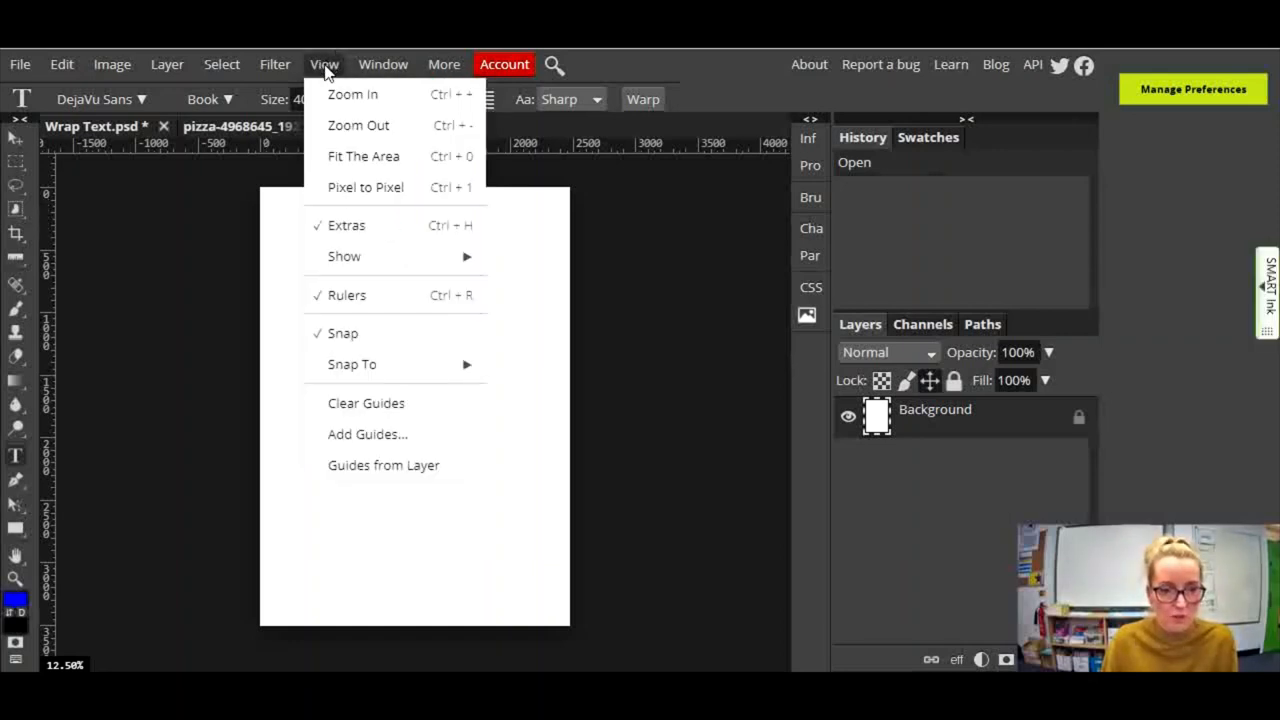
mouse_move(344, 256)
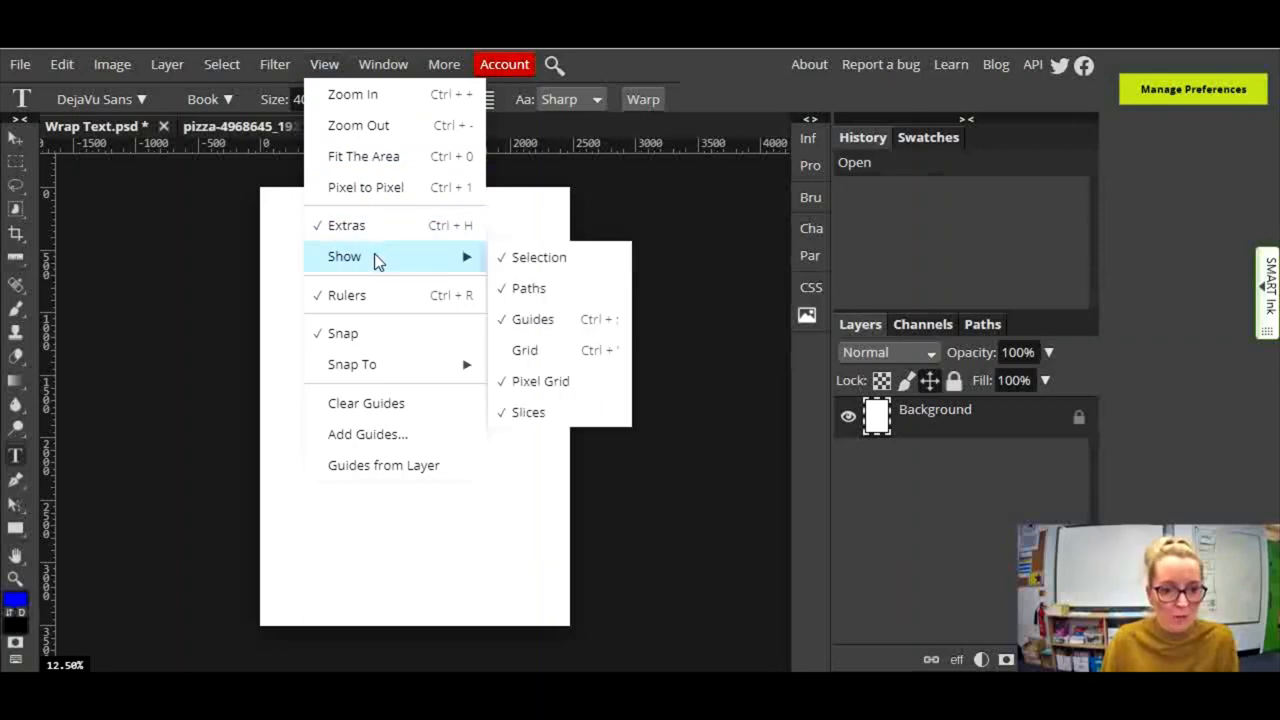
mouse_move(555, 350)
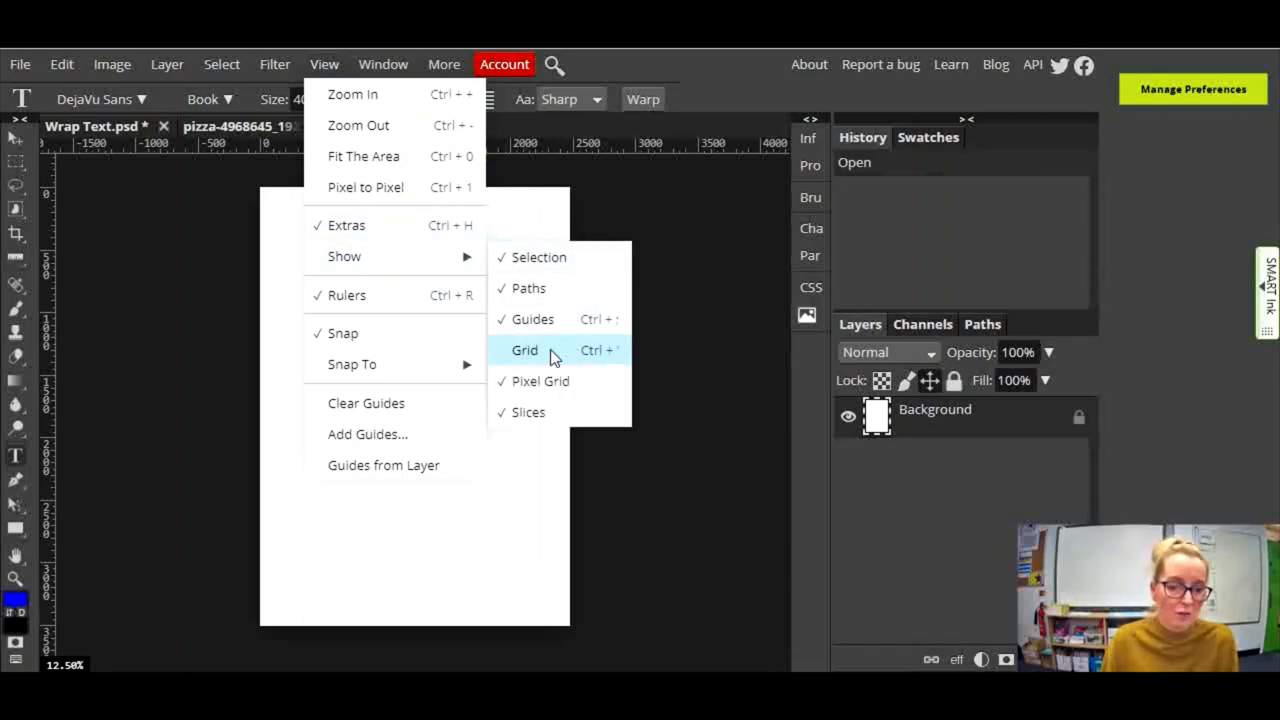
mouse_move(560, 257)
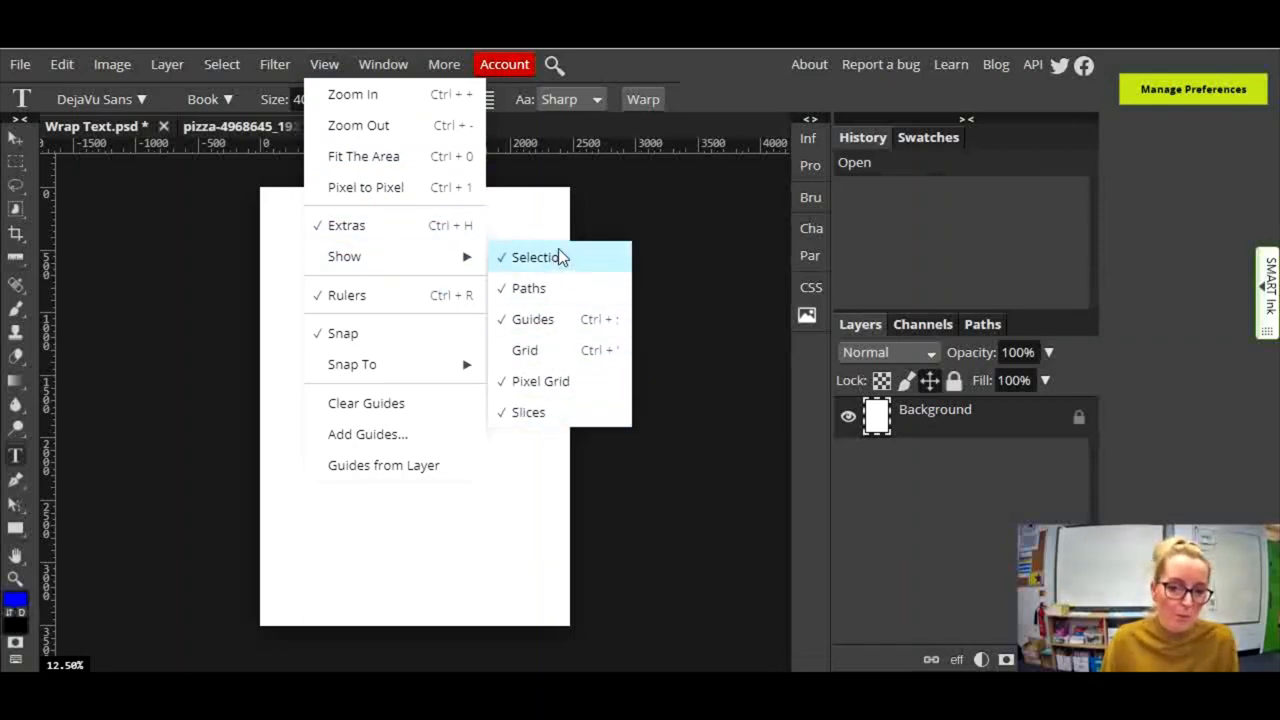
mouse_move(380, 225)
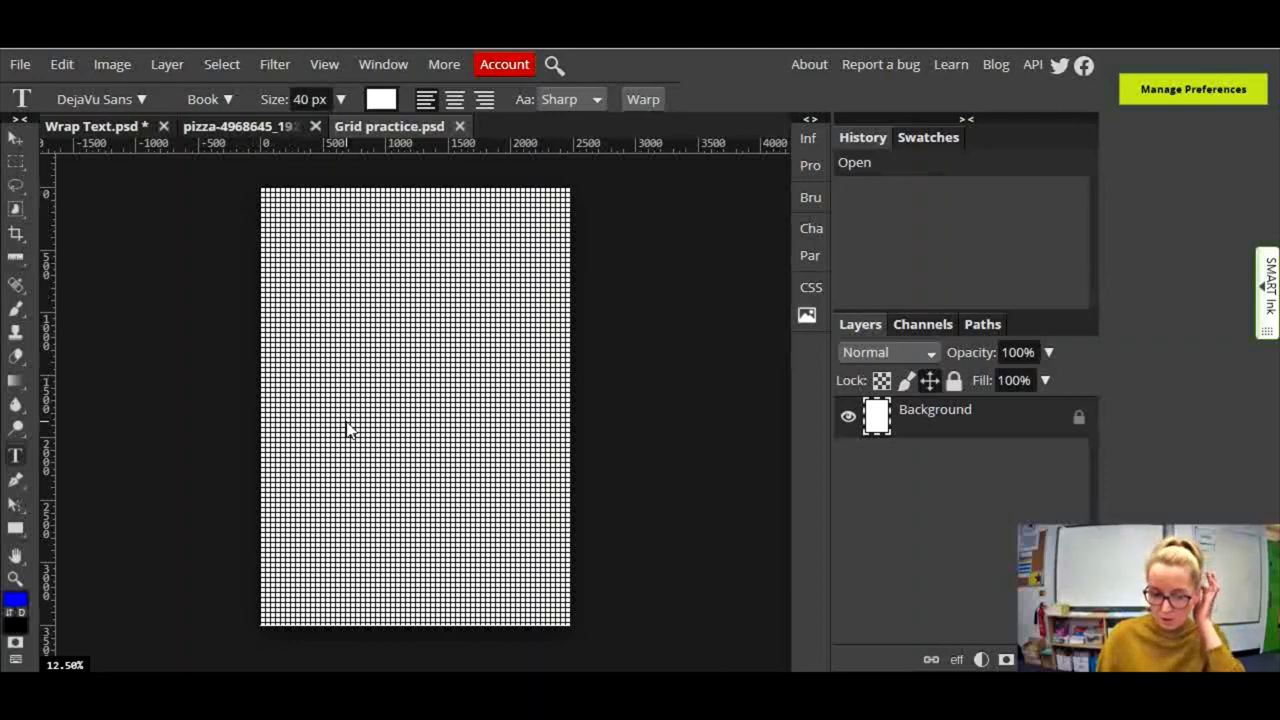
mouse_move(350, 400)
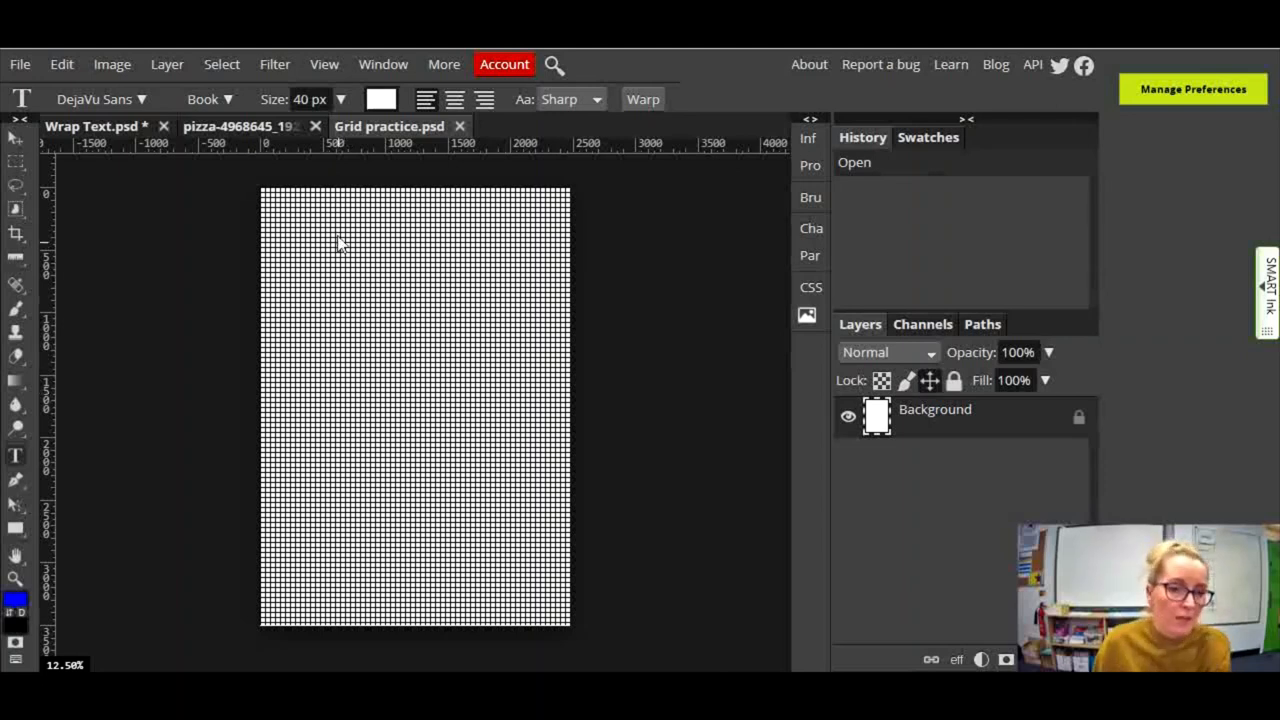
Step: Place horizontal guides at 120 px for the top margin and near the bottom edge for the bottom margin
click(324, 64)
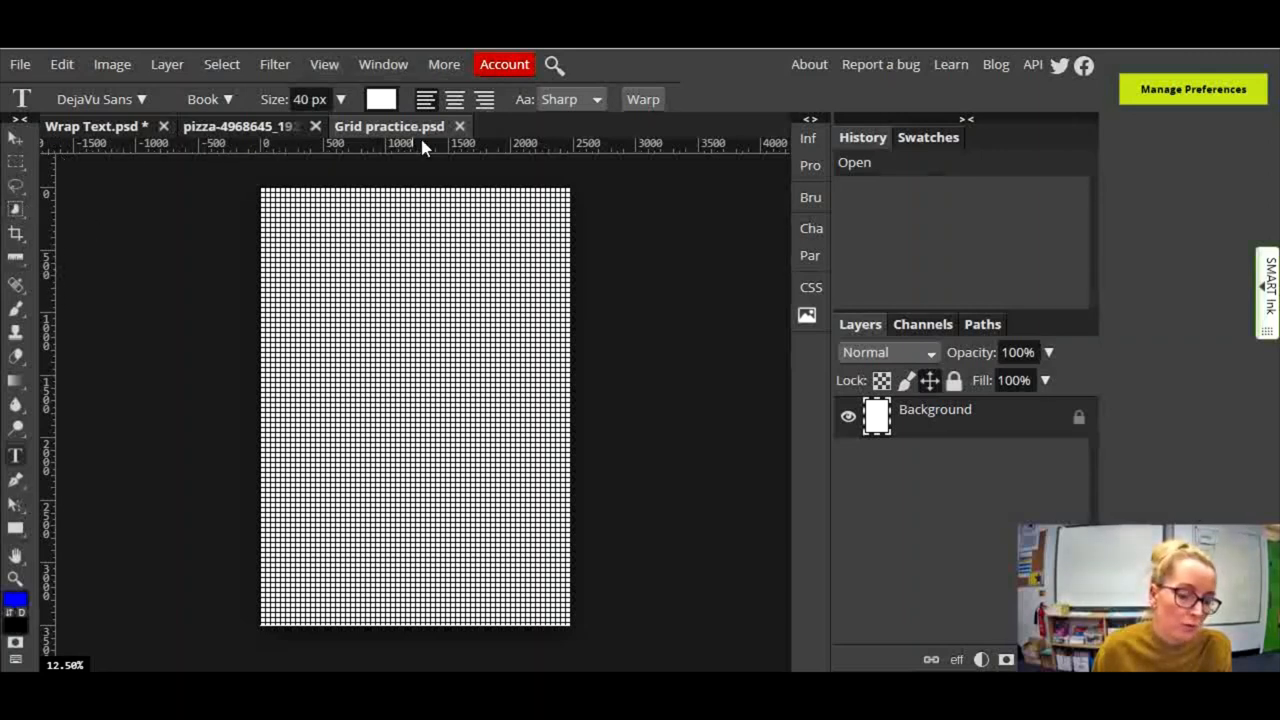
mouse_move(375, 152)
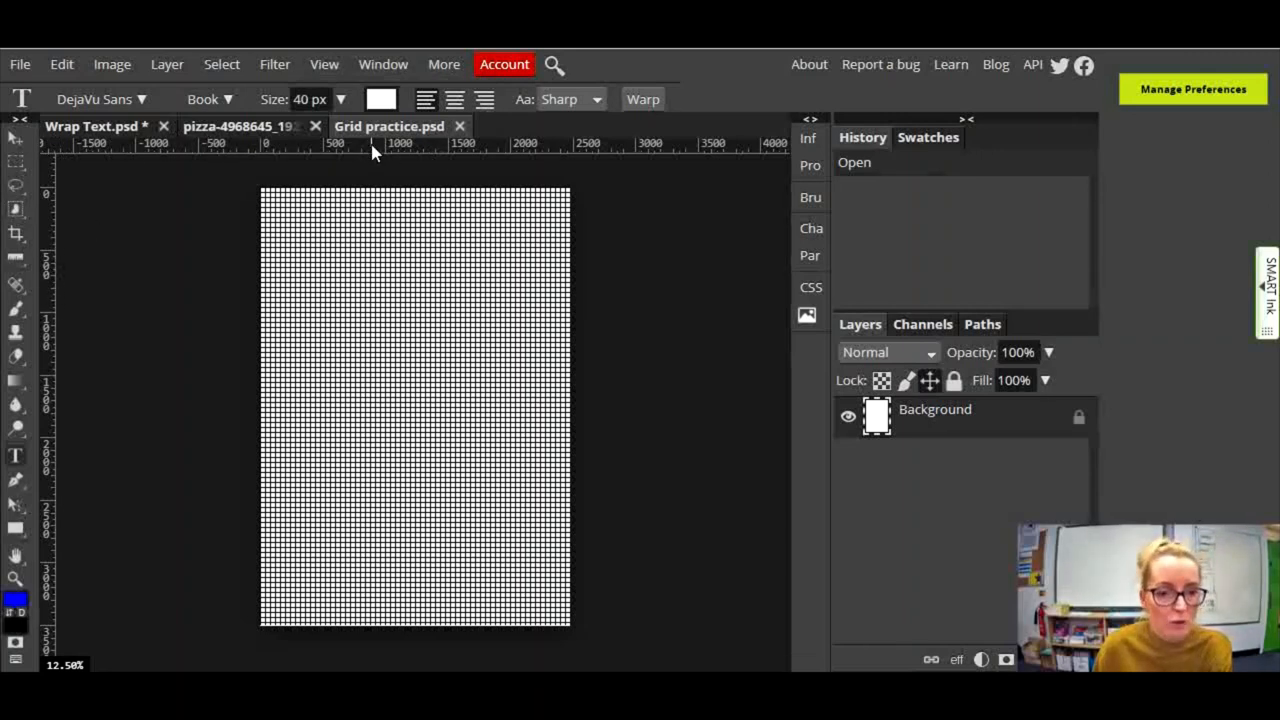
drag(375, 147, 393, 184)
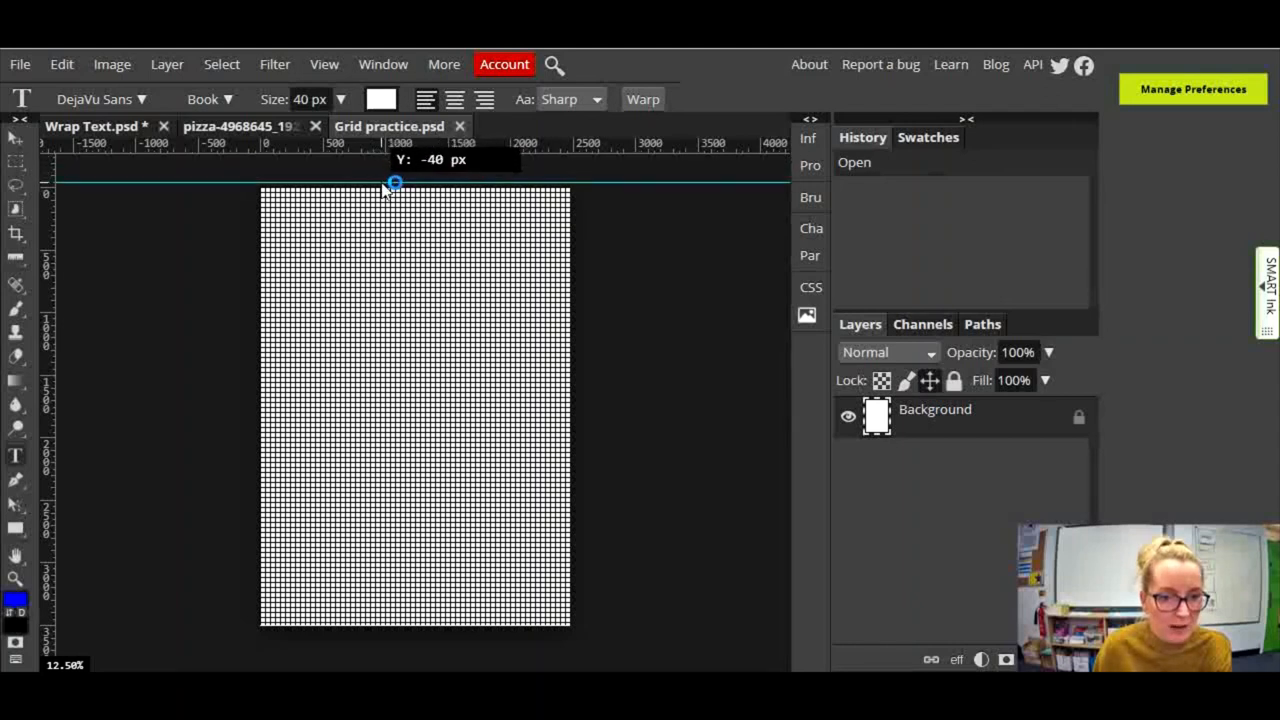
drag(393, 185, 385, 316)
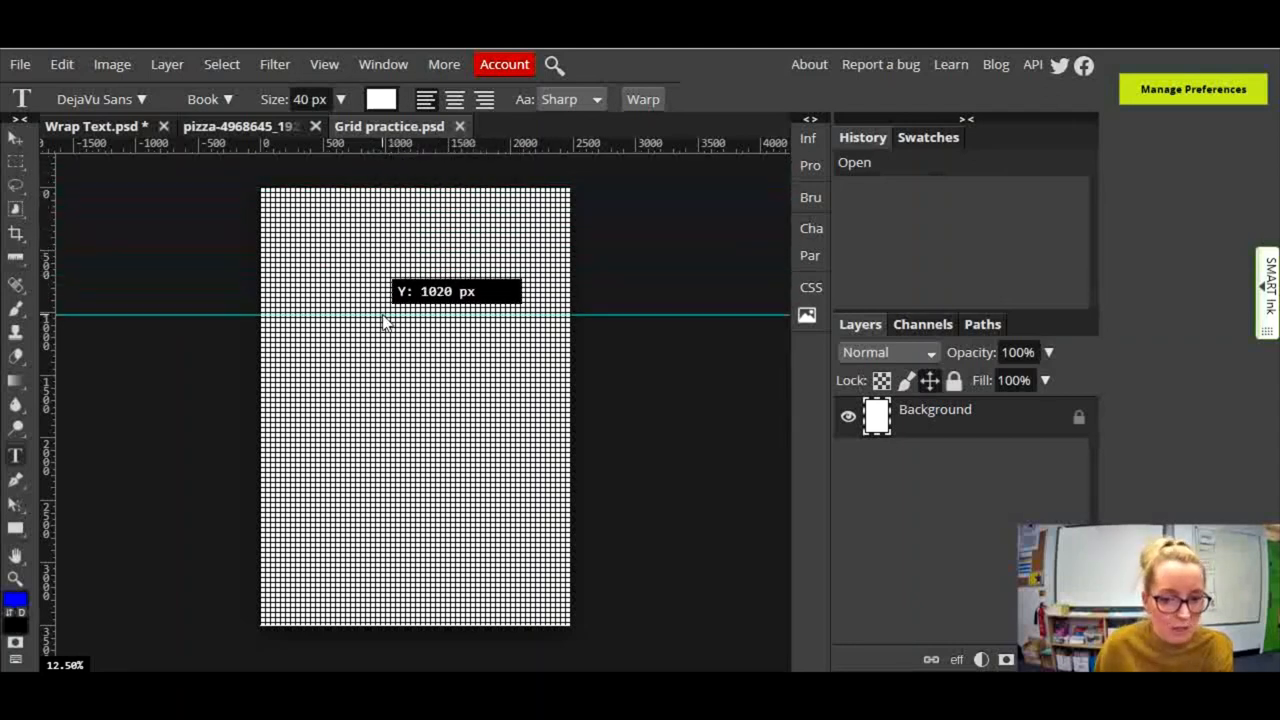
drag(387, 322, 400, 210)
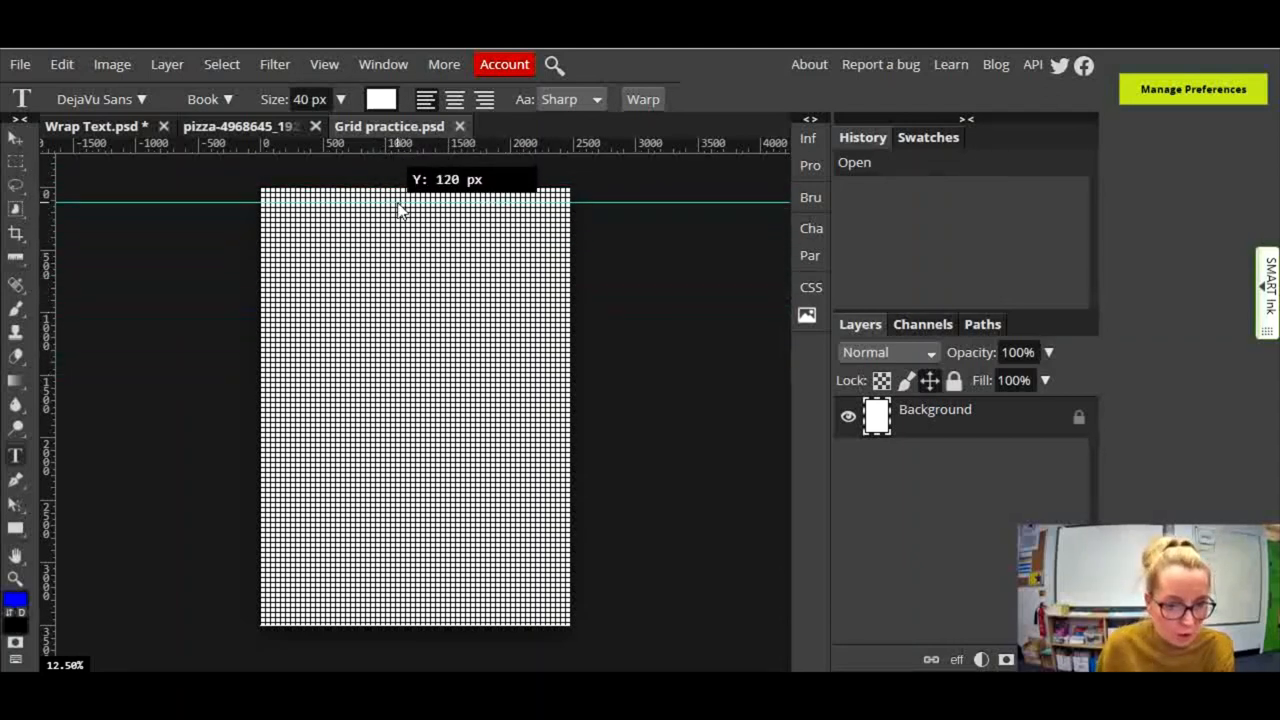
drag(400, 203, 420, 495)
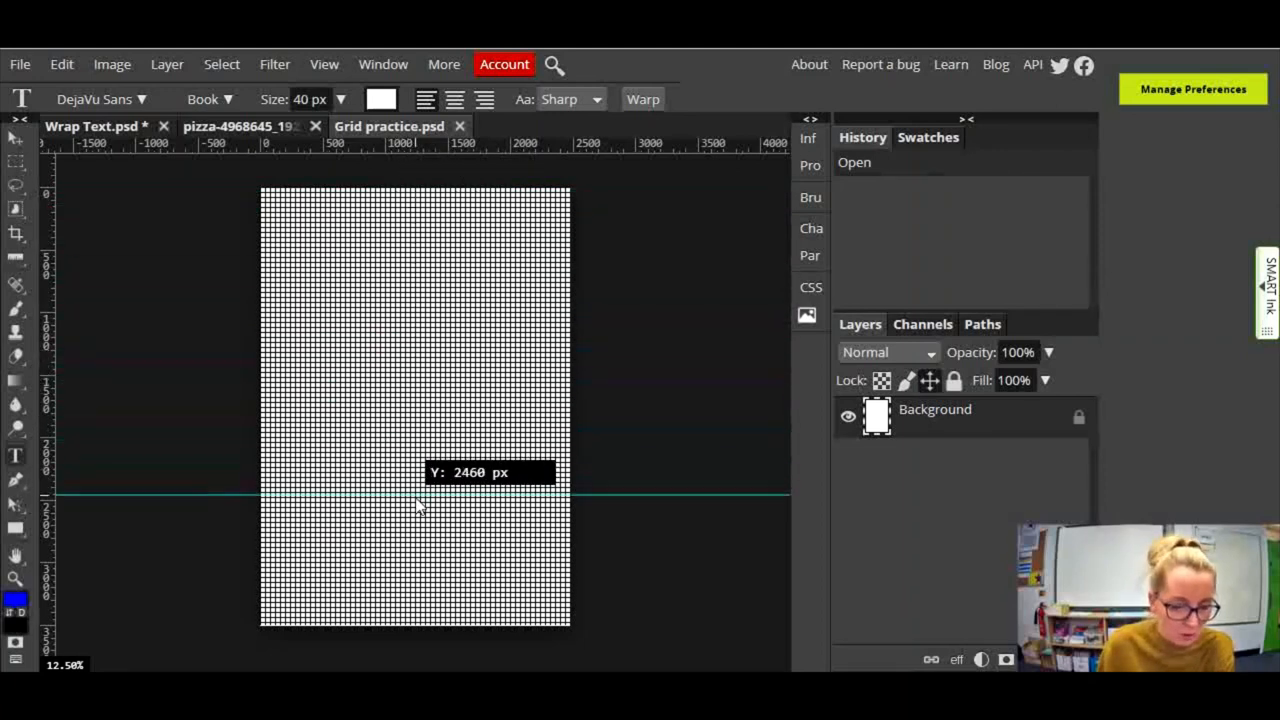
drag(420, 497, 434, 568)
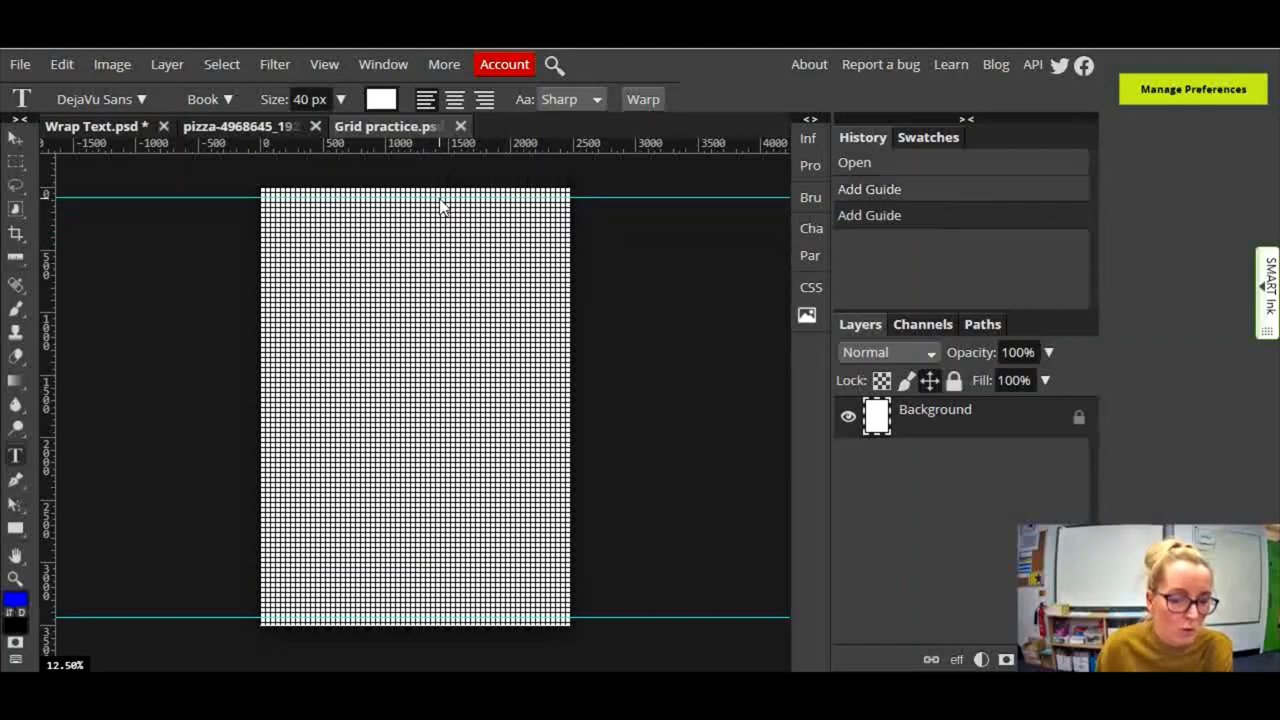
mouse_move(280, 207)
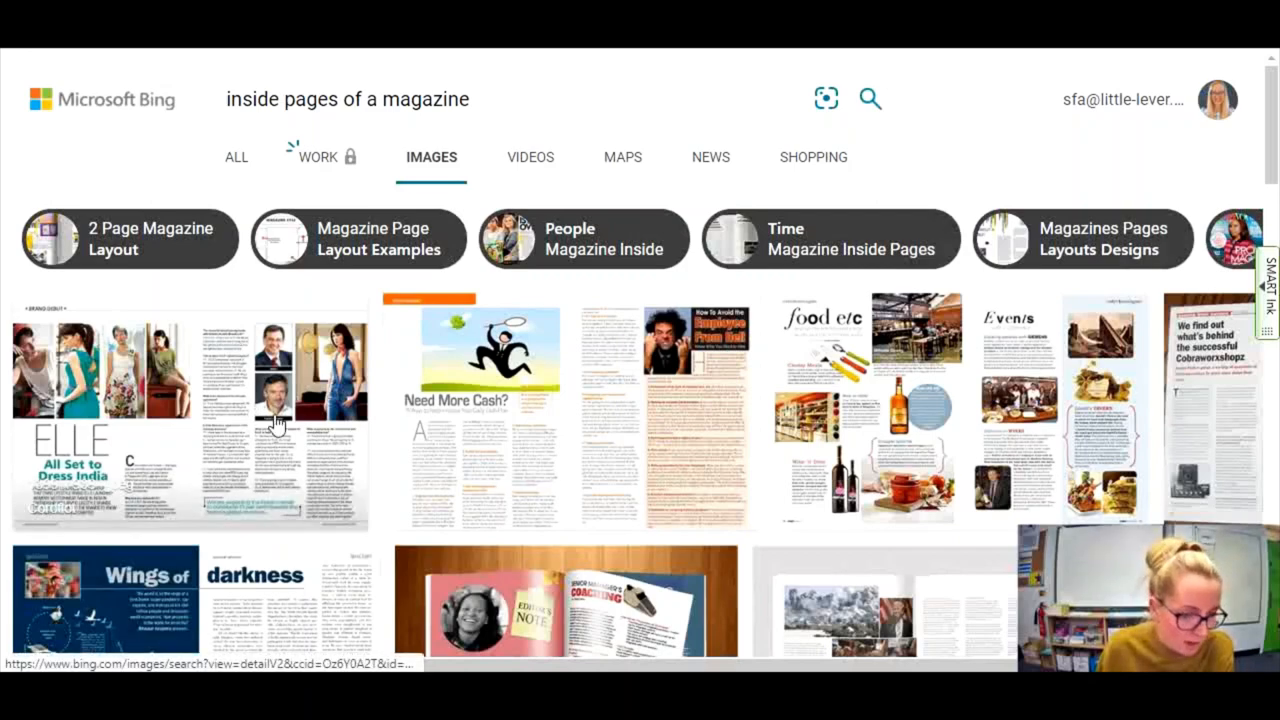
Step: Glance through more Bing magazine inside-page layouts for reference
scroll(down, 3)
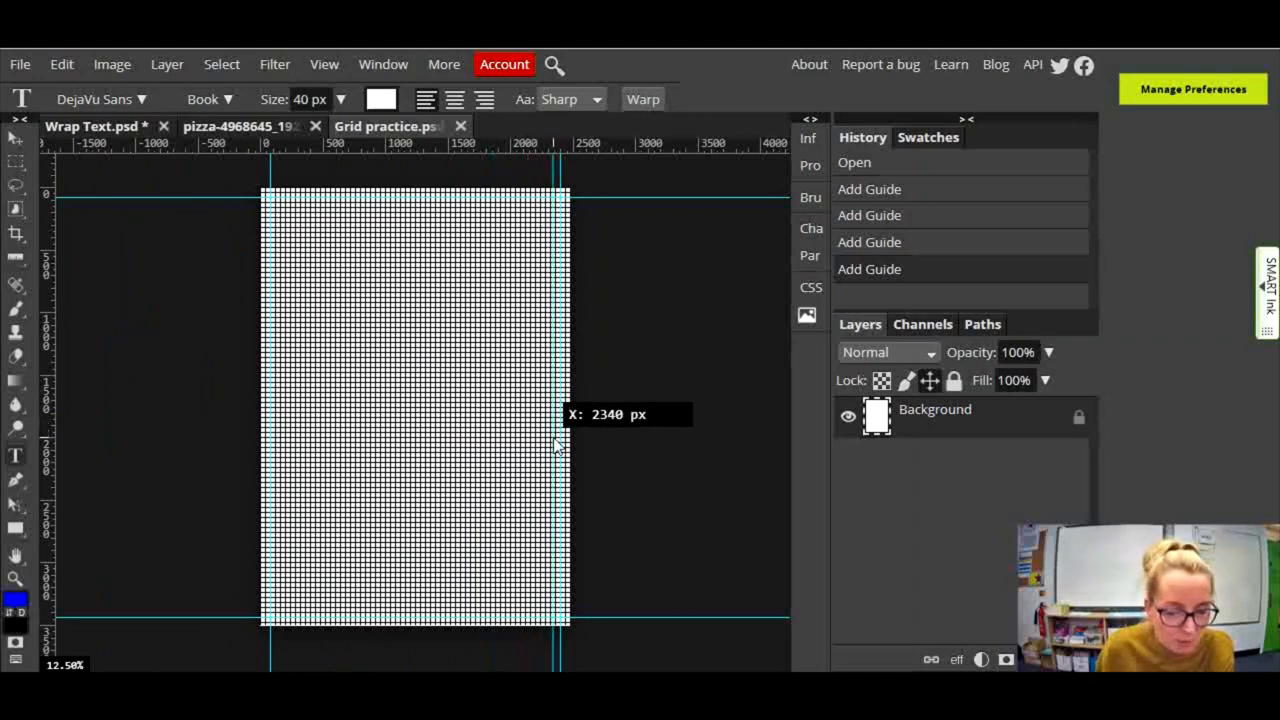
Step: Place vertical guides at the side margins and gutter pairs near 840, 1600 and 1860 px for three columns
drag(558, 445, 493, 442)
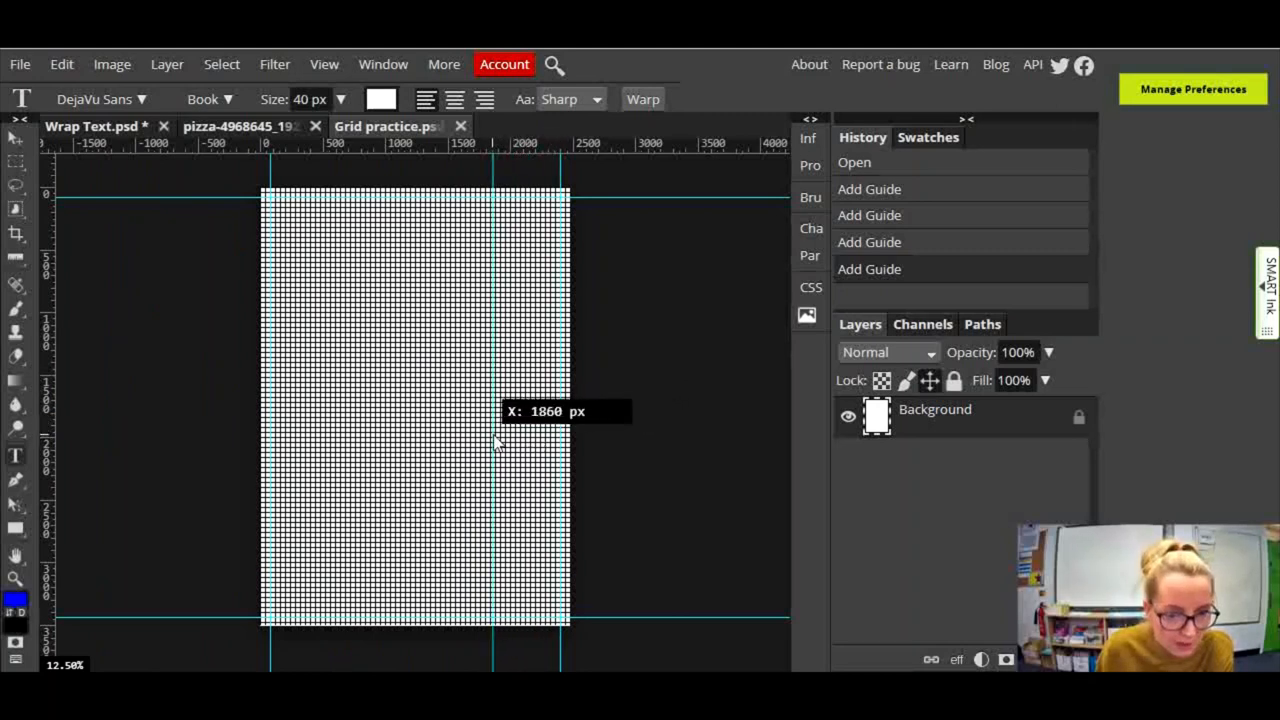
drag(493, 440, 473, 440)
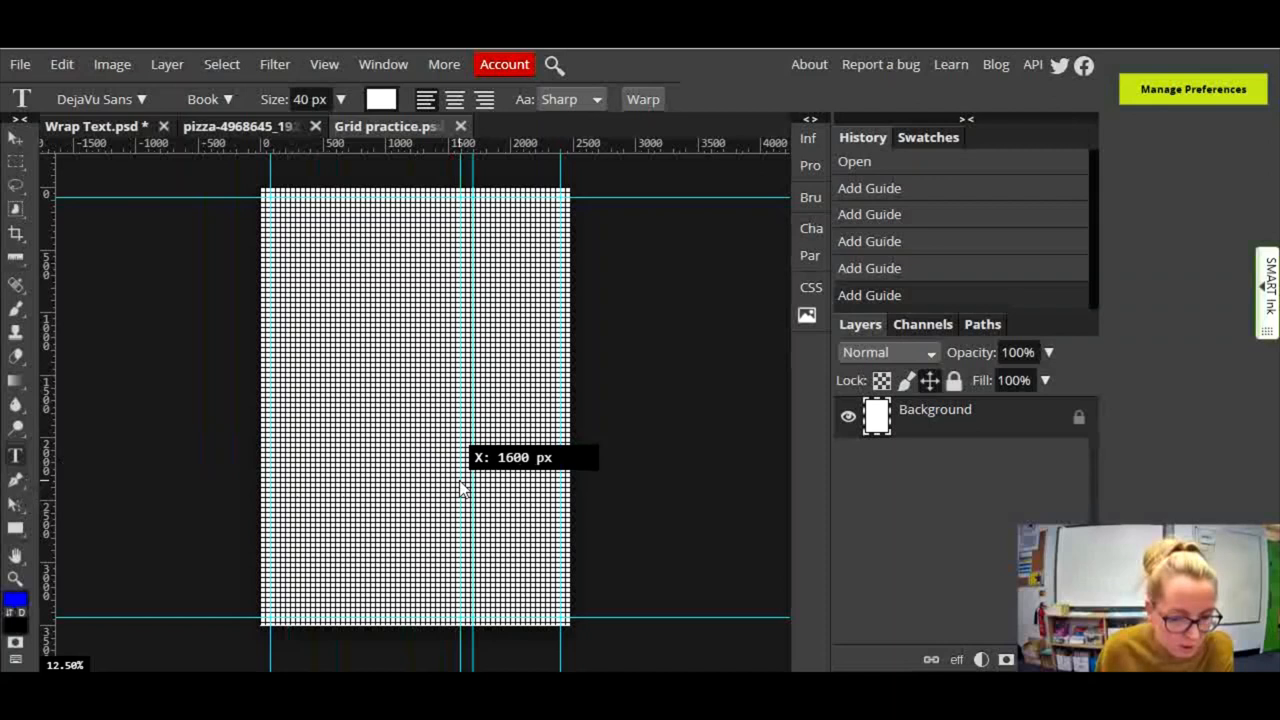
drag(462, 490, 475, 490)
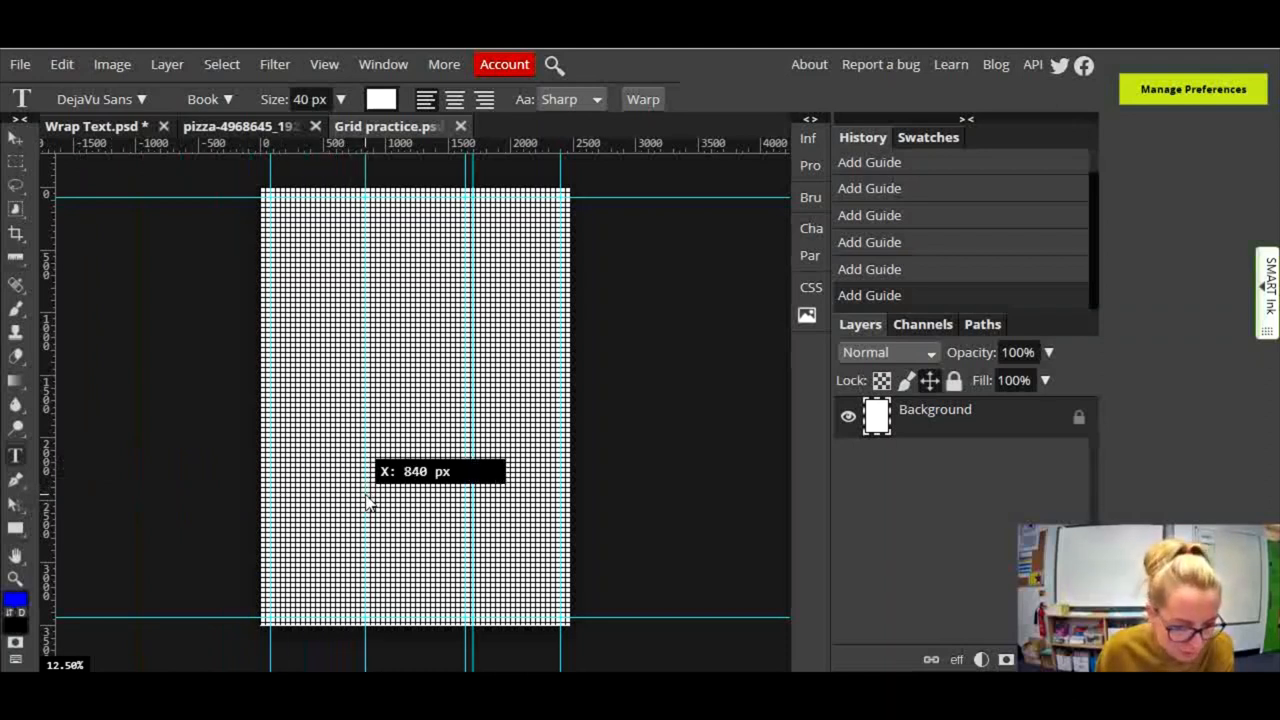
drag(365, 500, 357, 505)
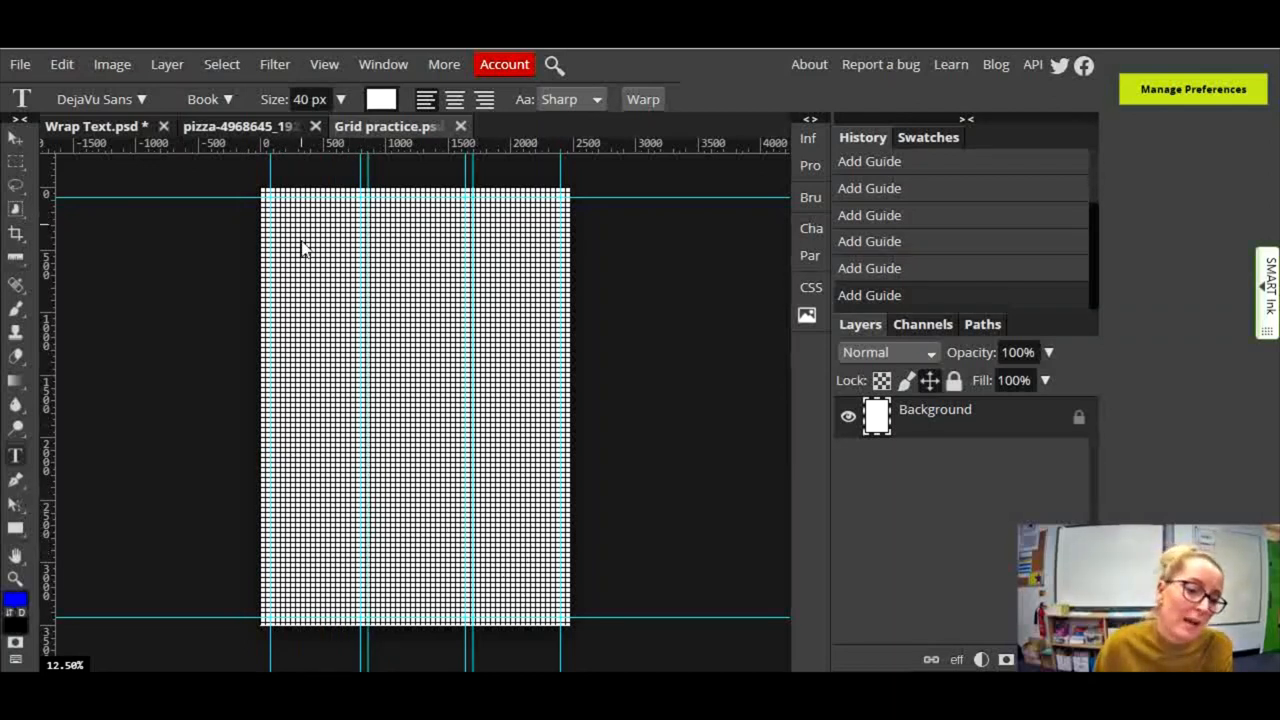
mouse_move(403, 555)
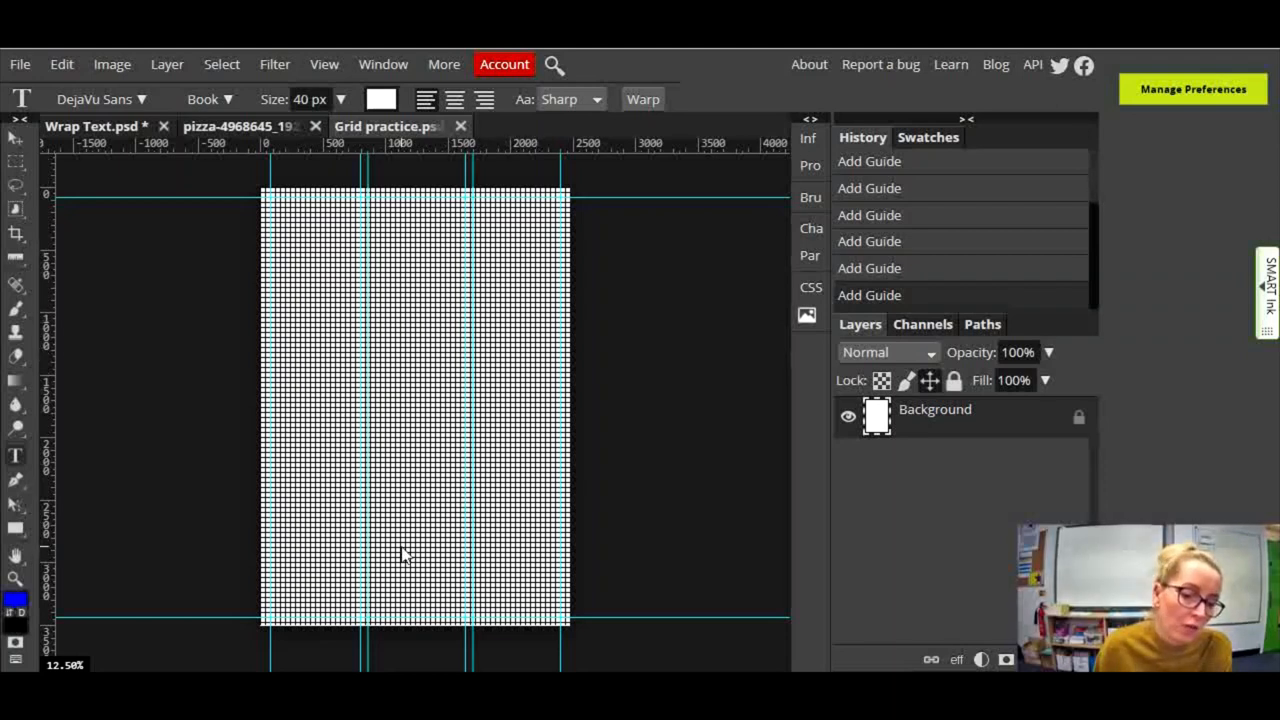
mouse_move(248, 283)
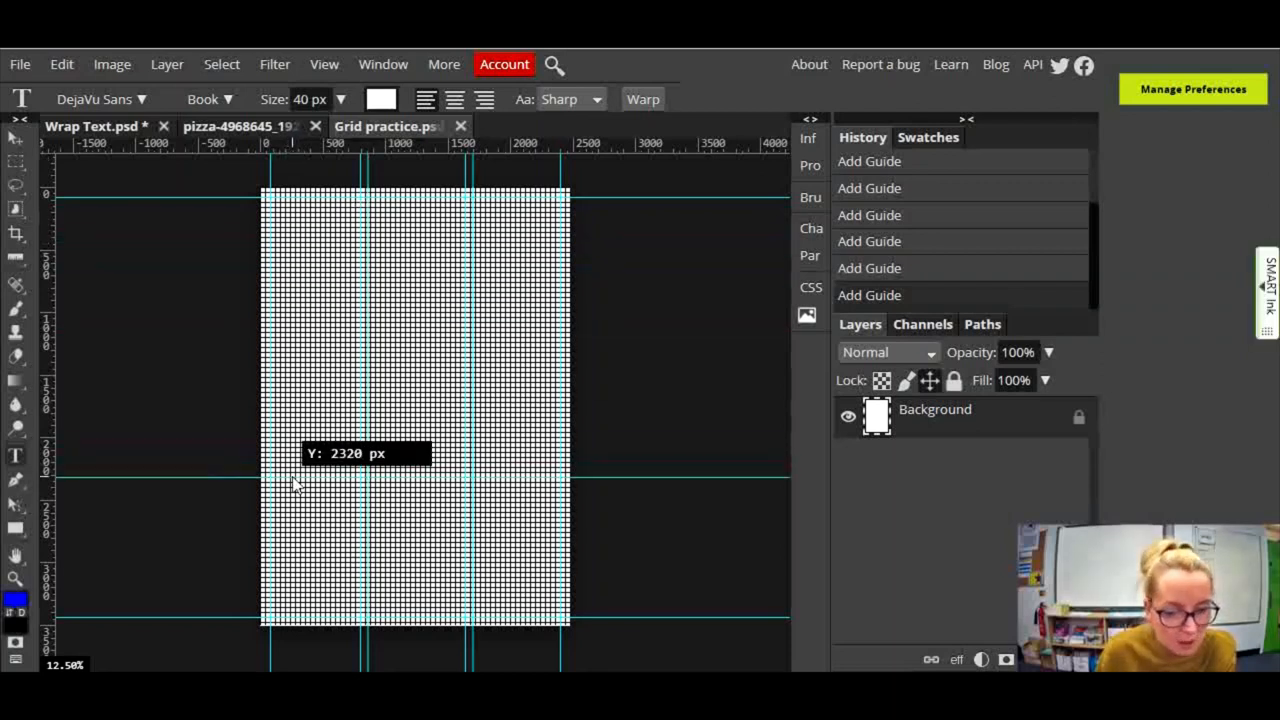
Step: Add horizontal guides at 2320 px and 200 px from the top, then hide the grid
drag(293, 485, 320, 537)
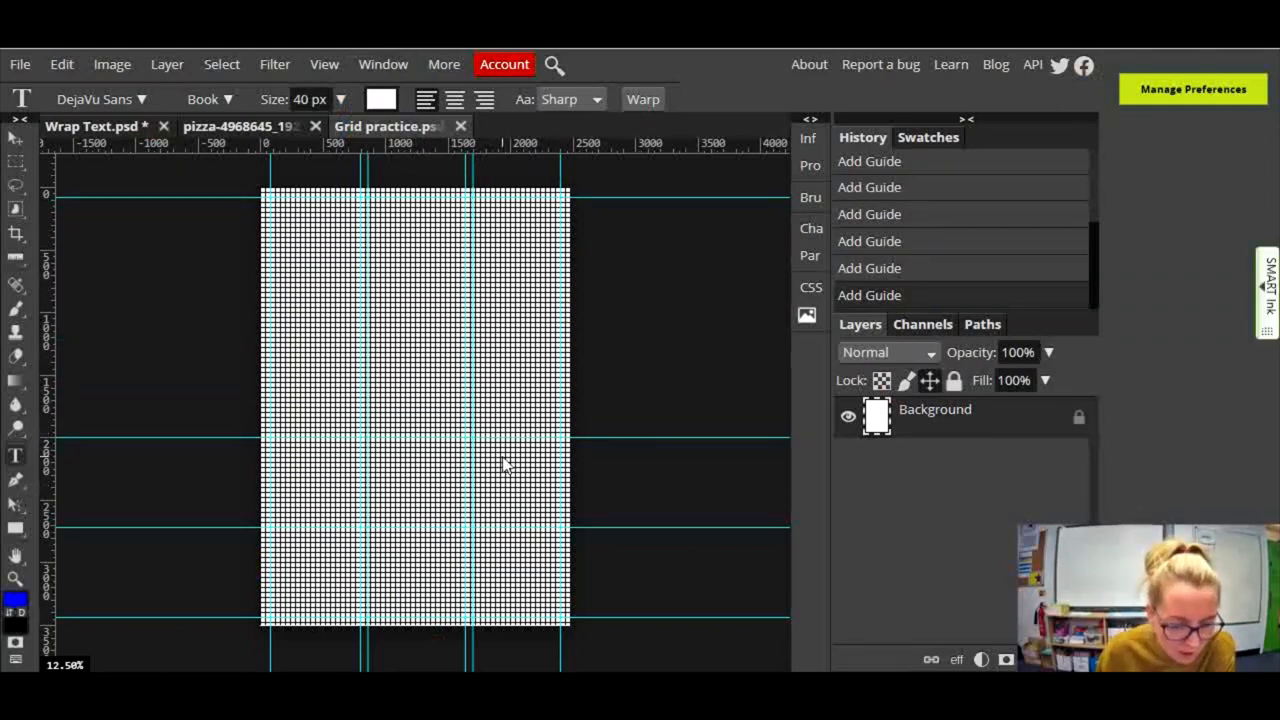
mouse_move(430, 580)
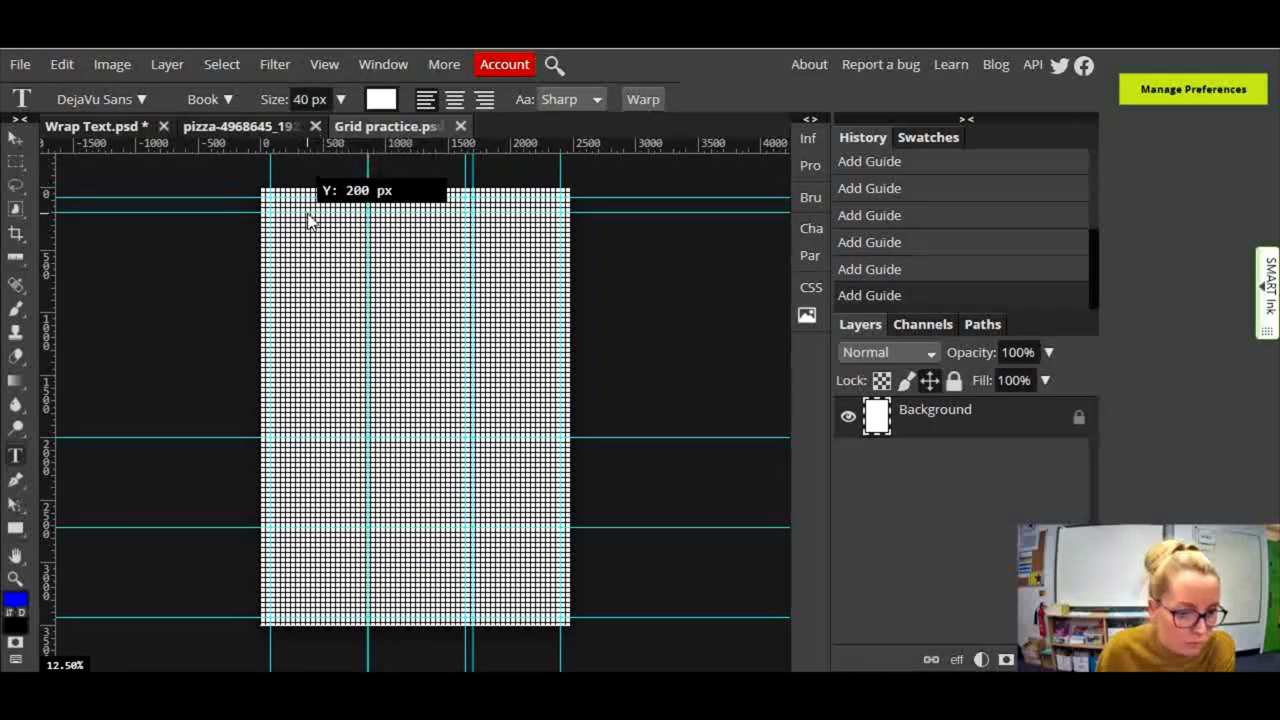
drag(310, 205, 330, 240)
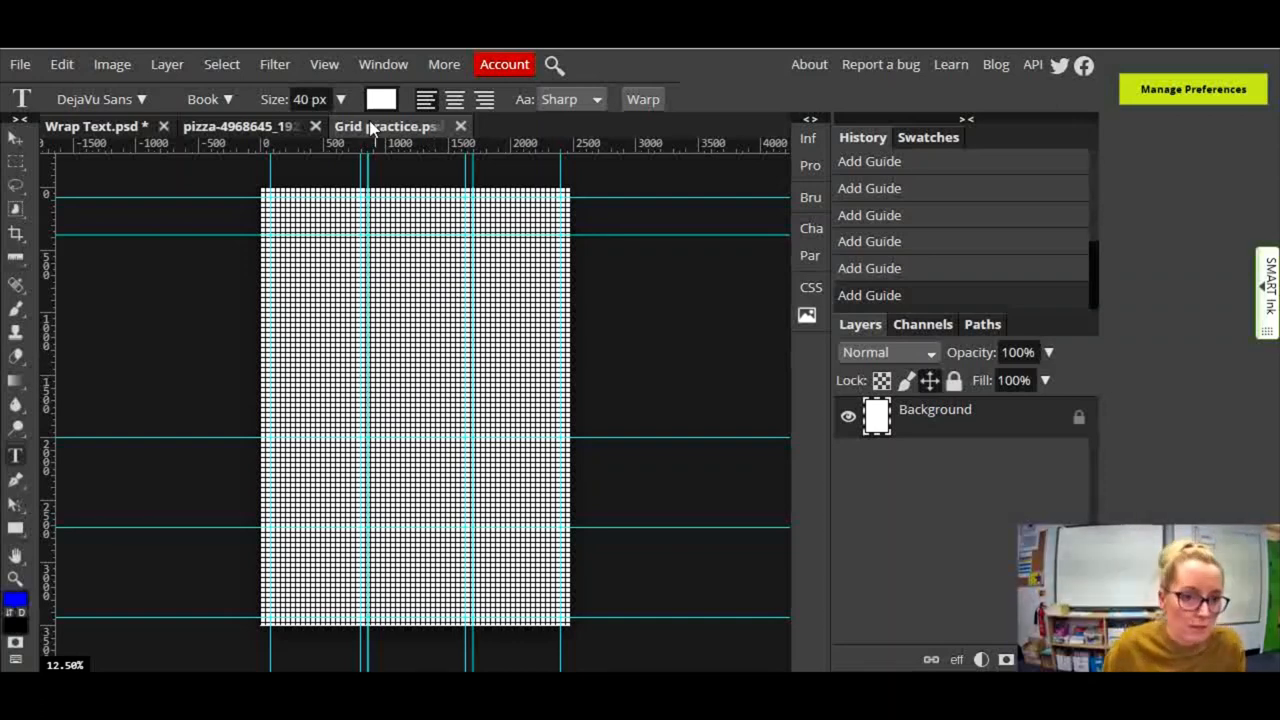
click(324, 64)
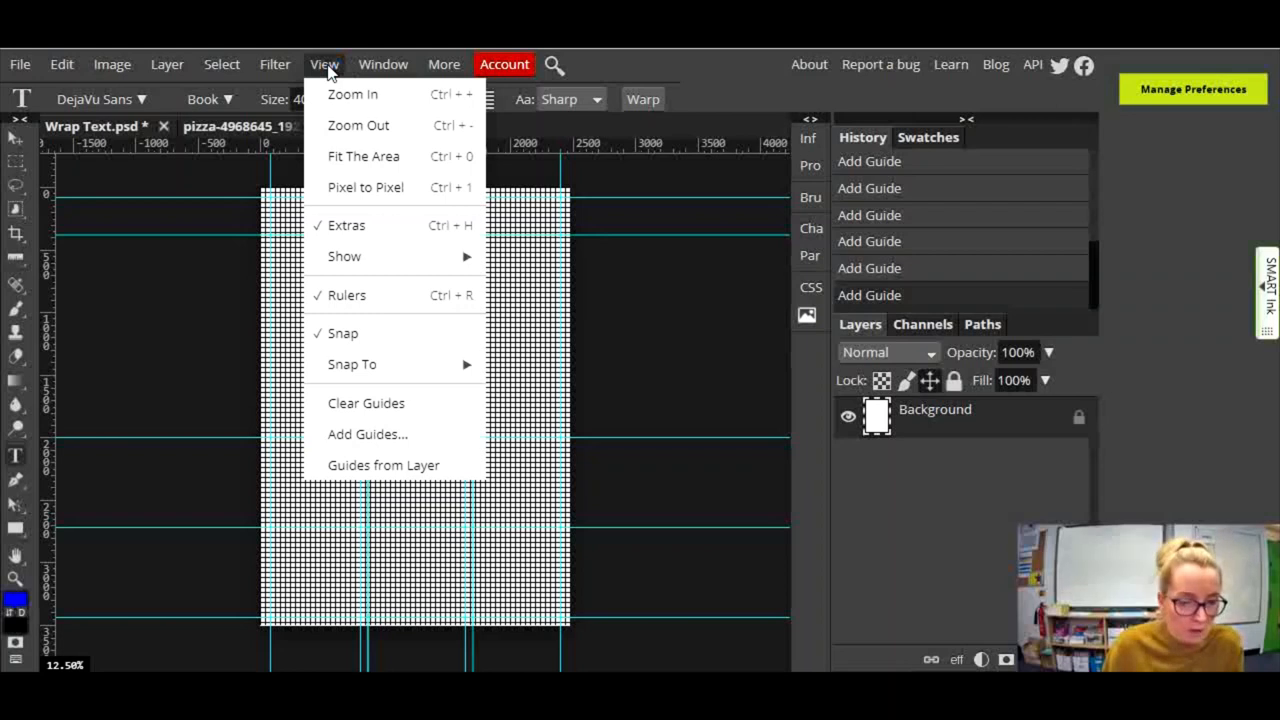
mouse_move(344, 256)
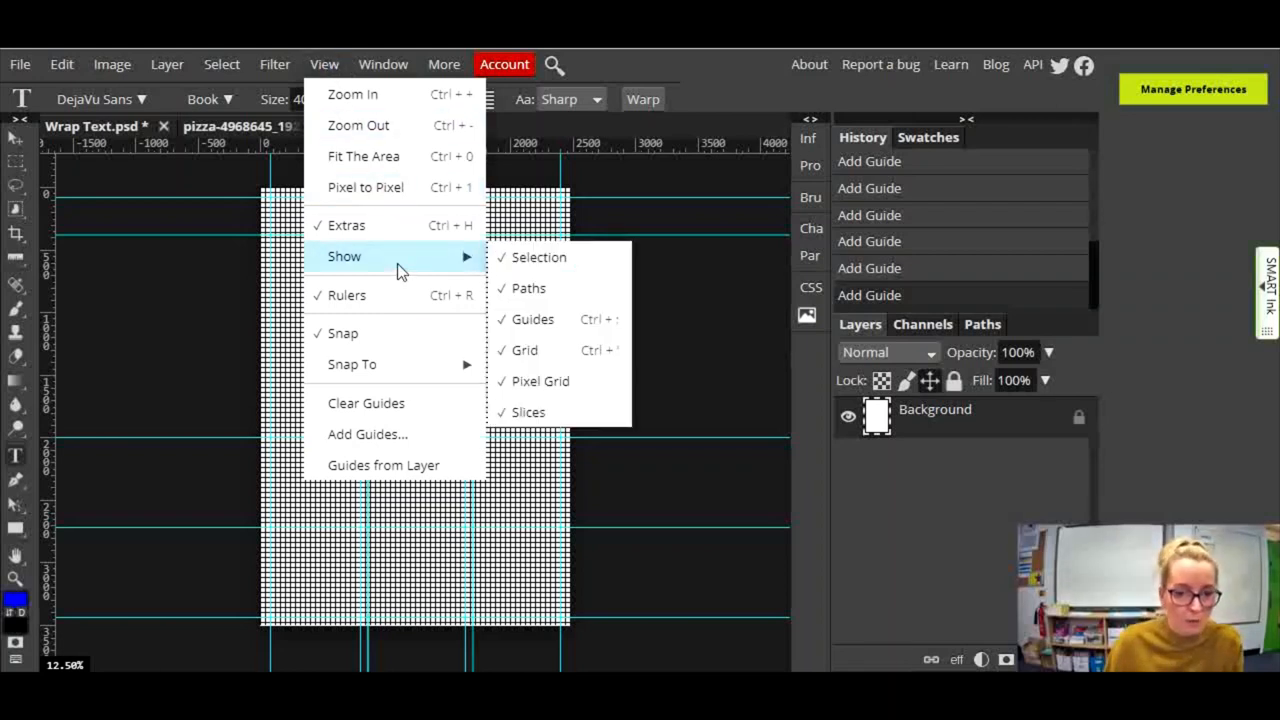
click(524, 350)
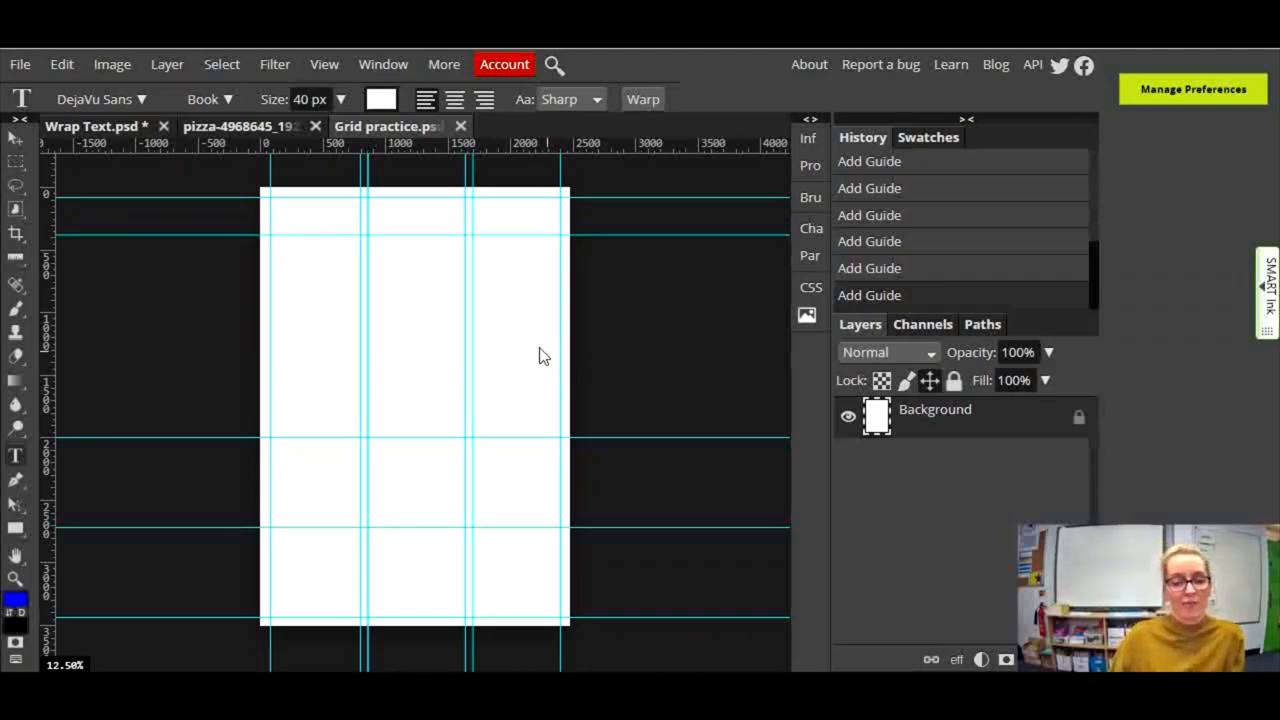
mouse_move(437, 578)
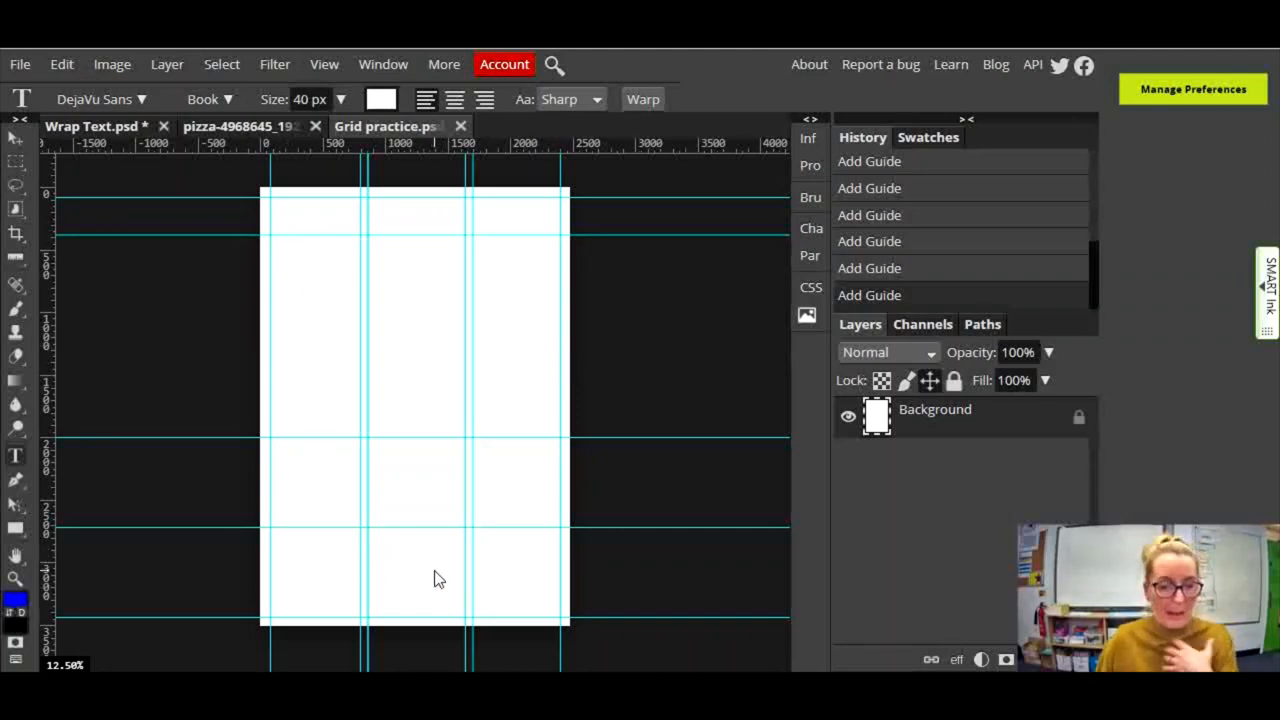
mouse_move(305, 249)
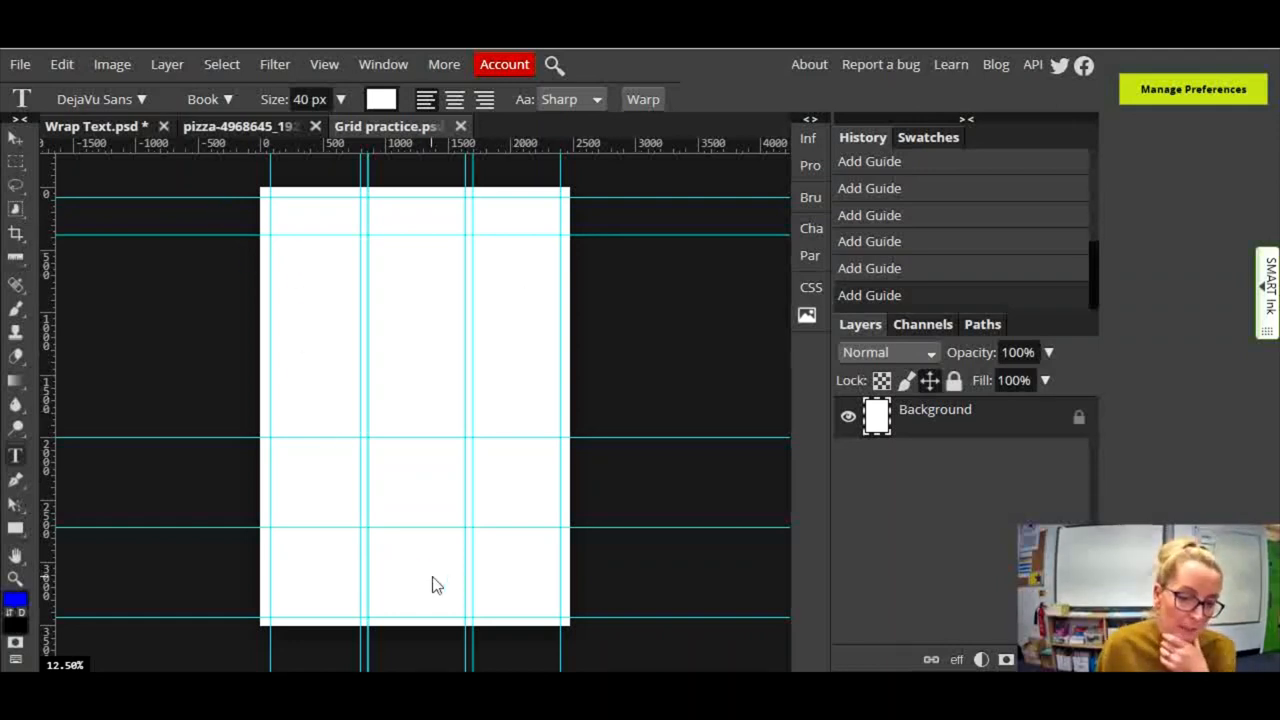
mouse_move(418, 573)
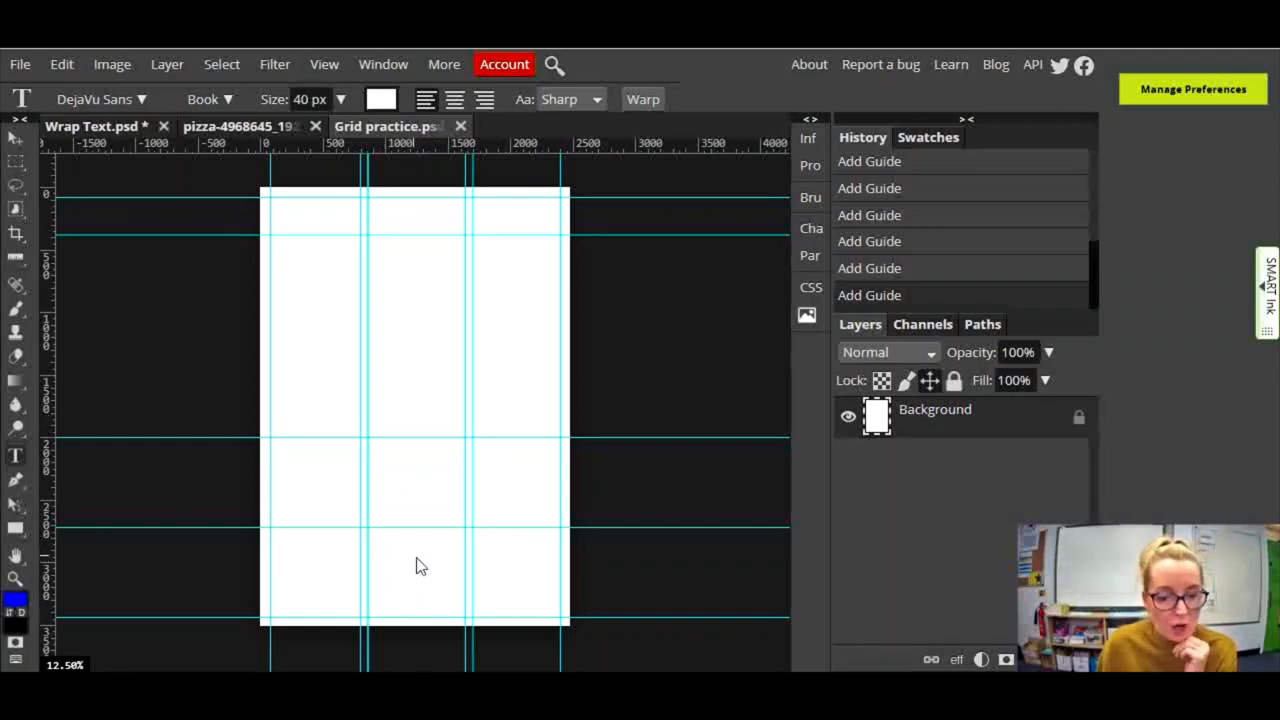
mouse_move(510, 499)
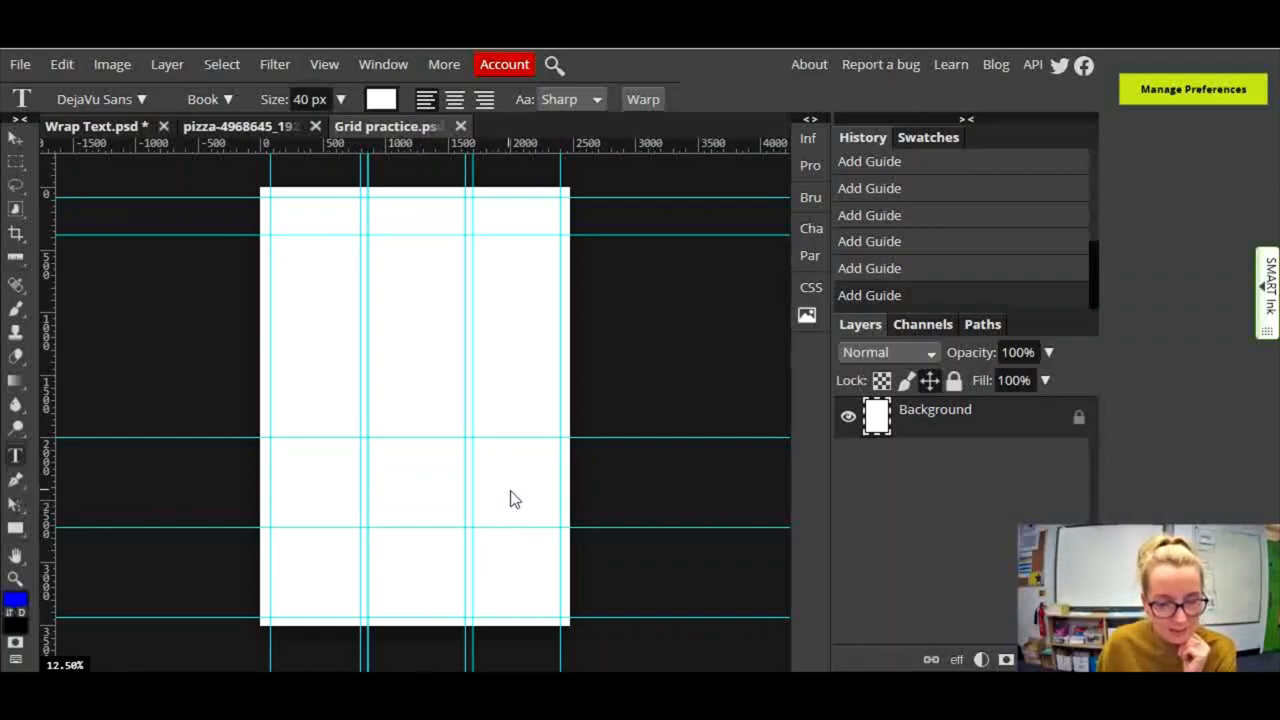
mouse_move(615, 569)
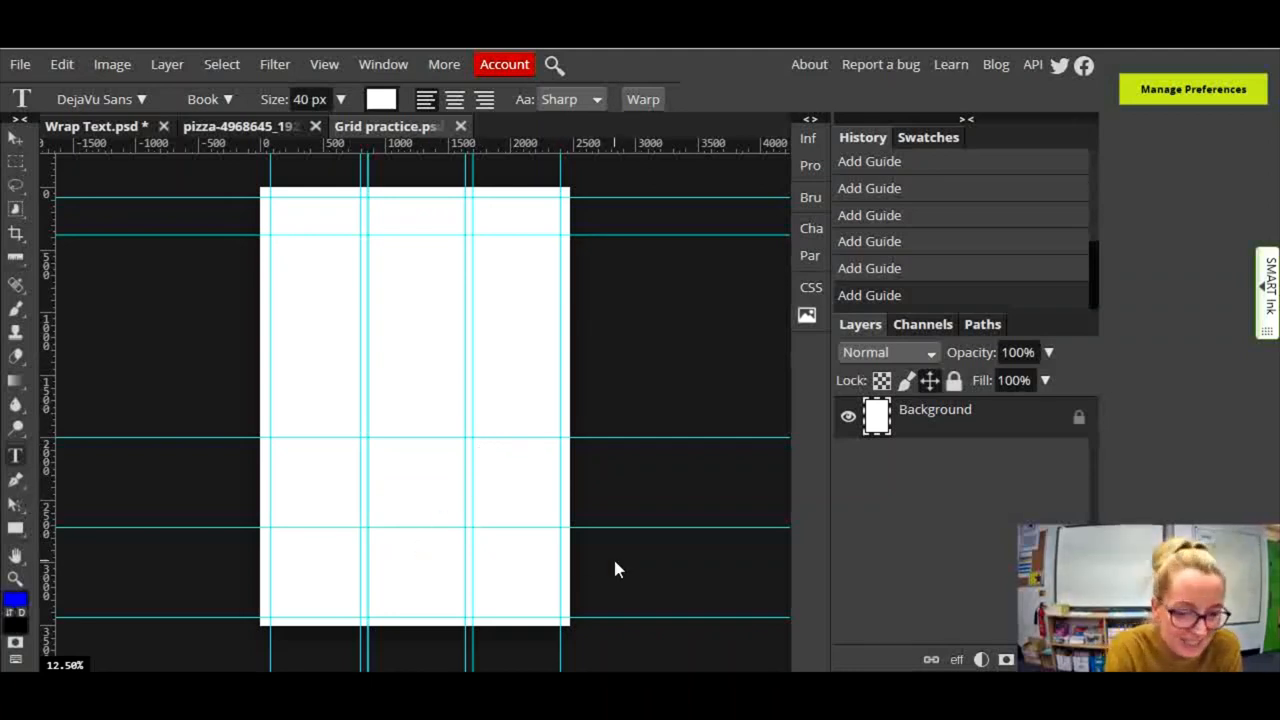
mouse_move(540, 530)
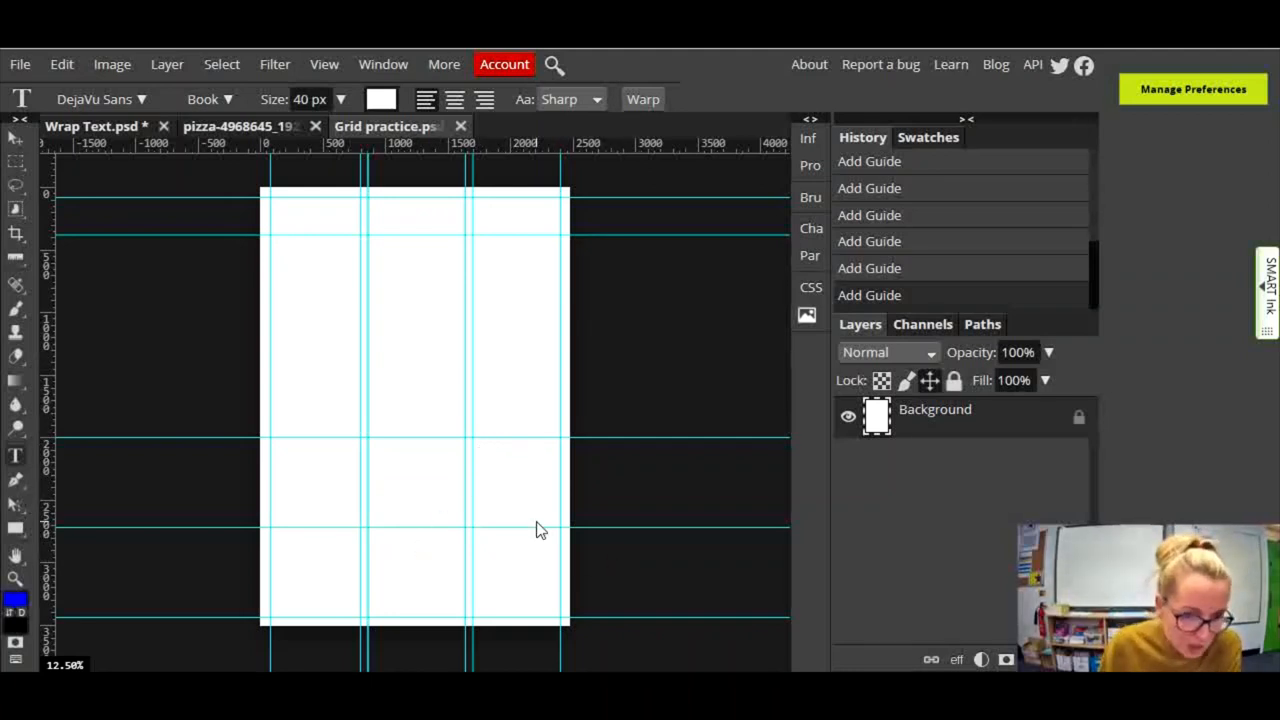
mouse_move(505, 325)
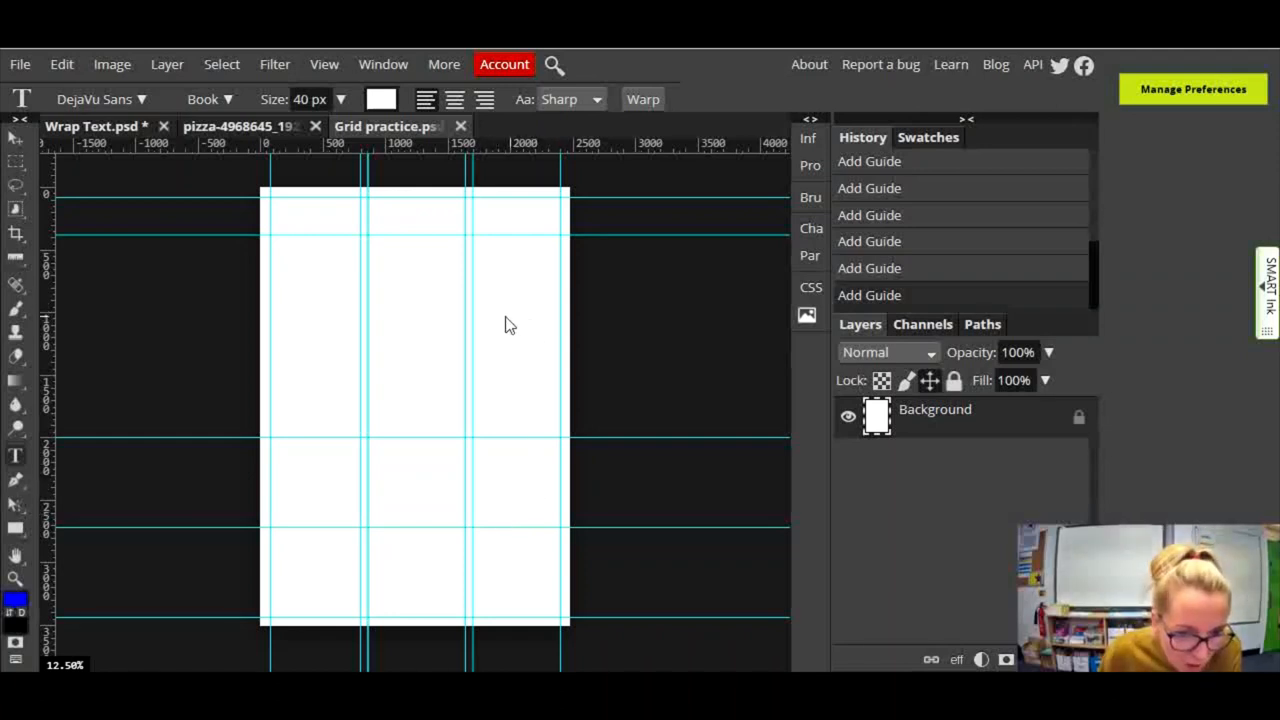
mouse_move(420, 355)
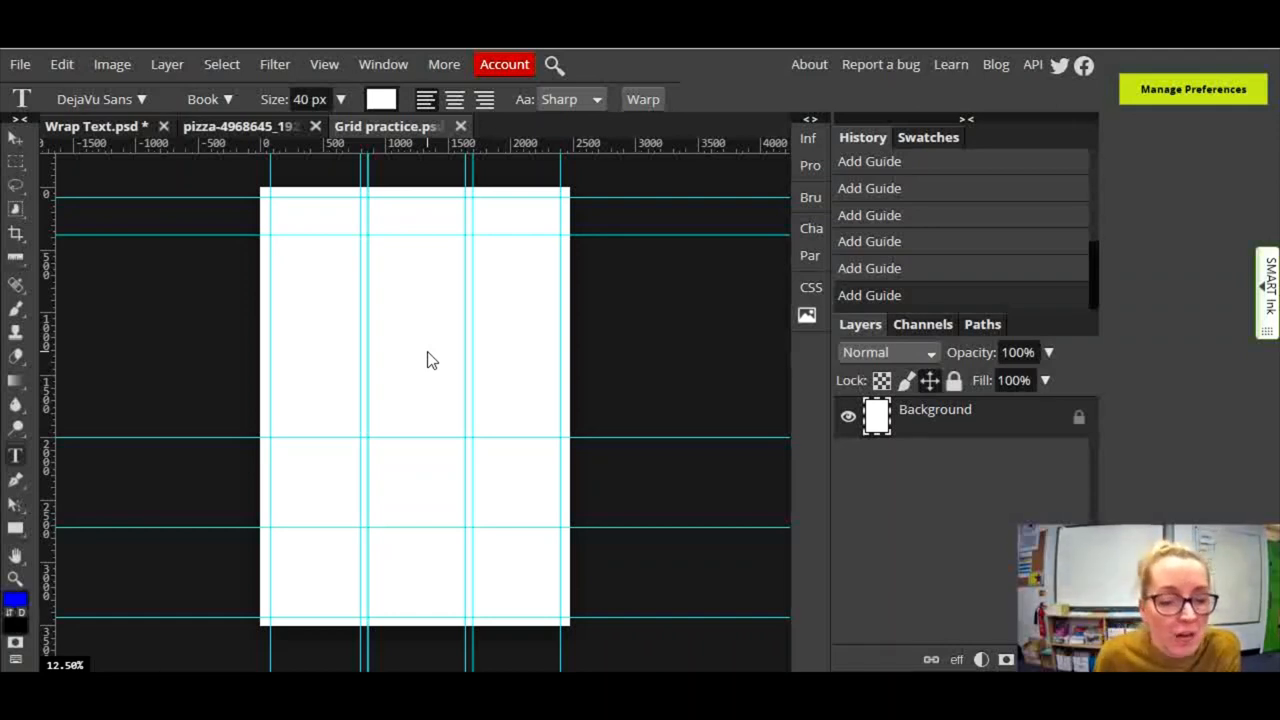
mouse_move(315, 243)
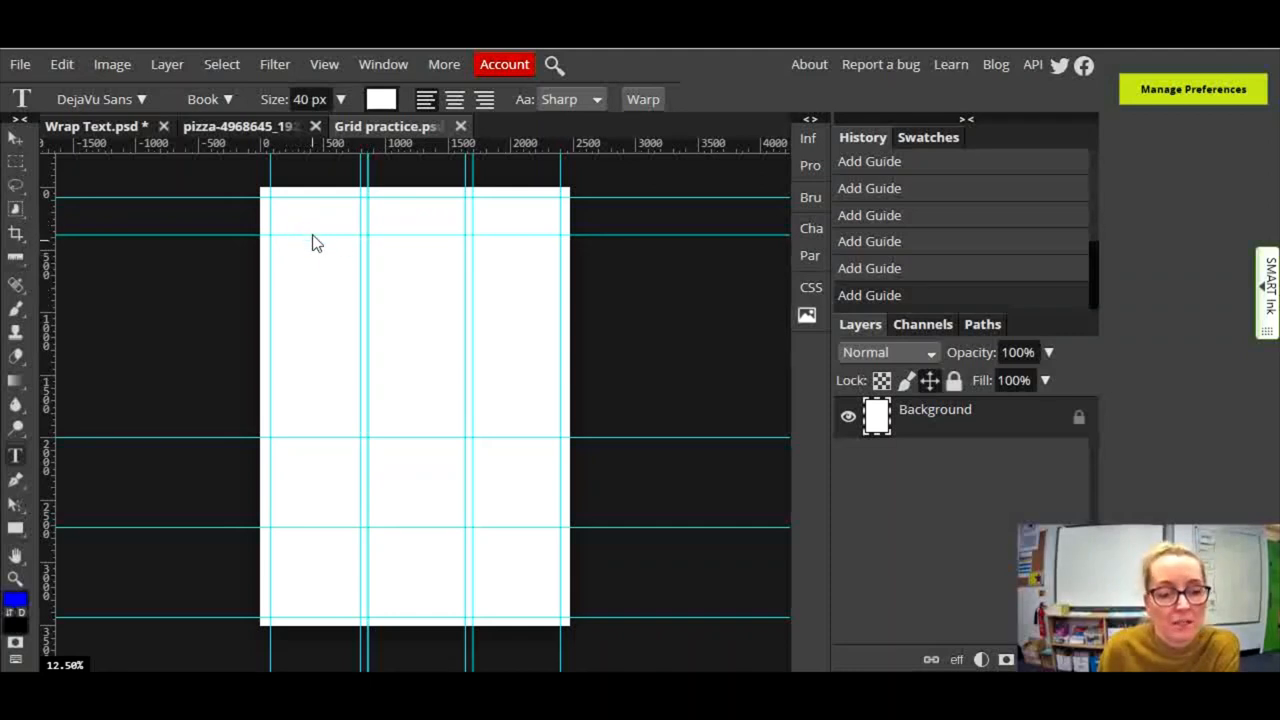
mouse_move(533, 428)
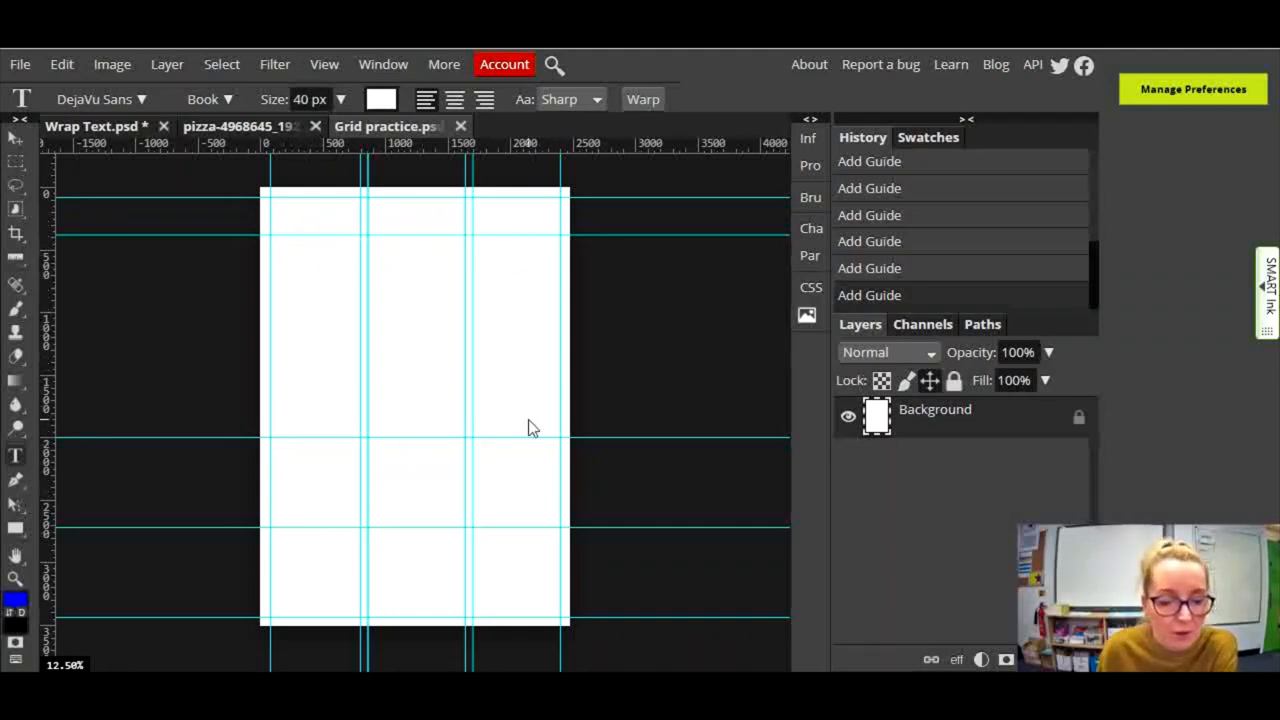
mouse_move(421, 591)
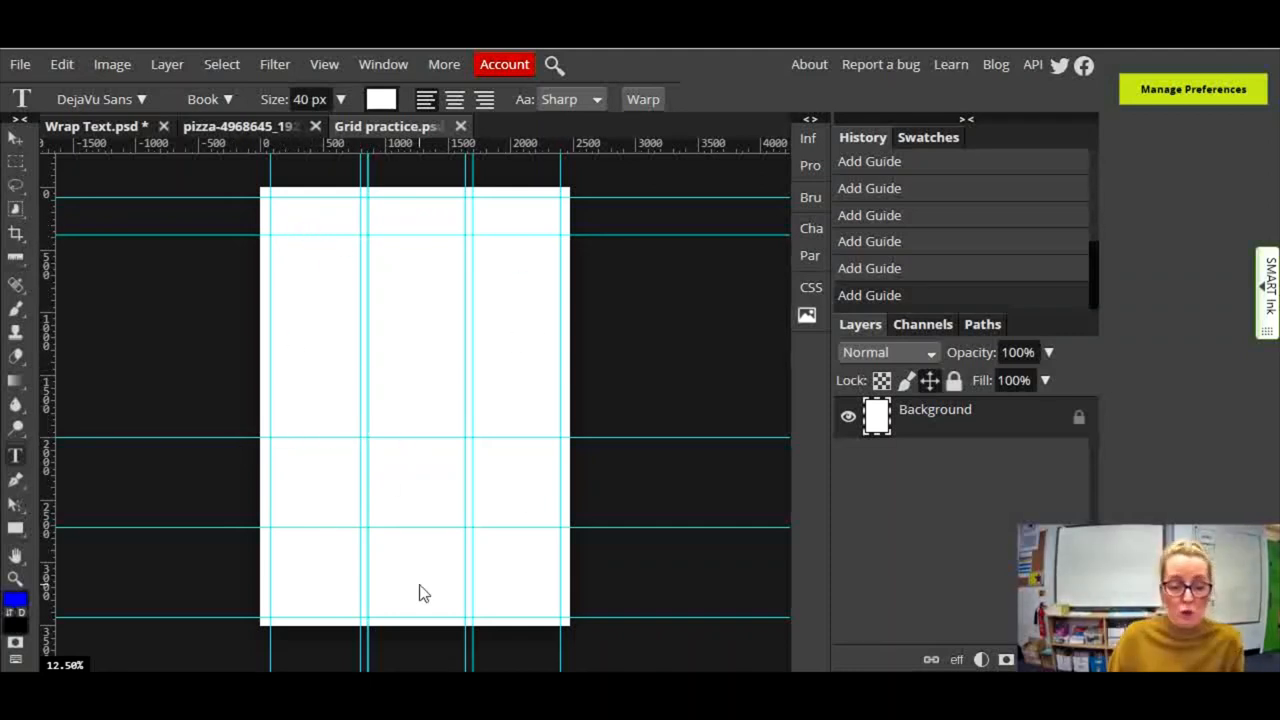